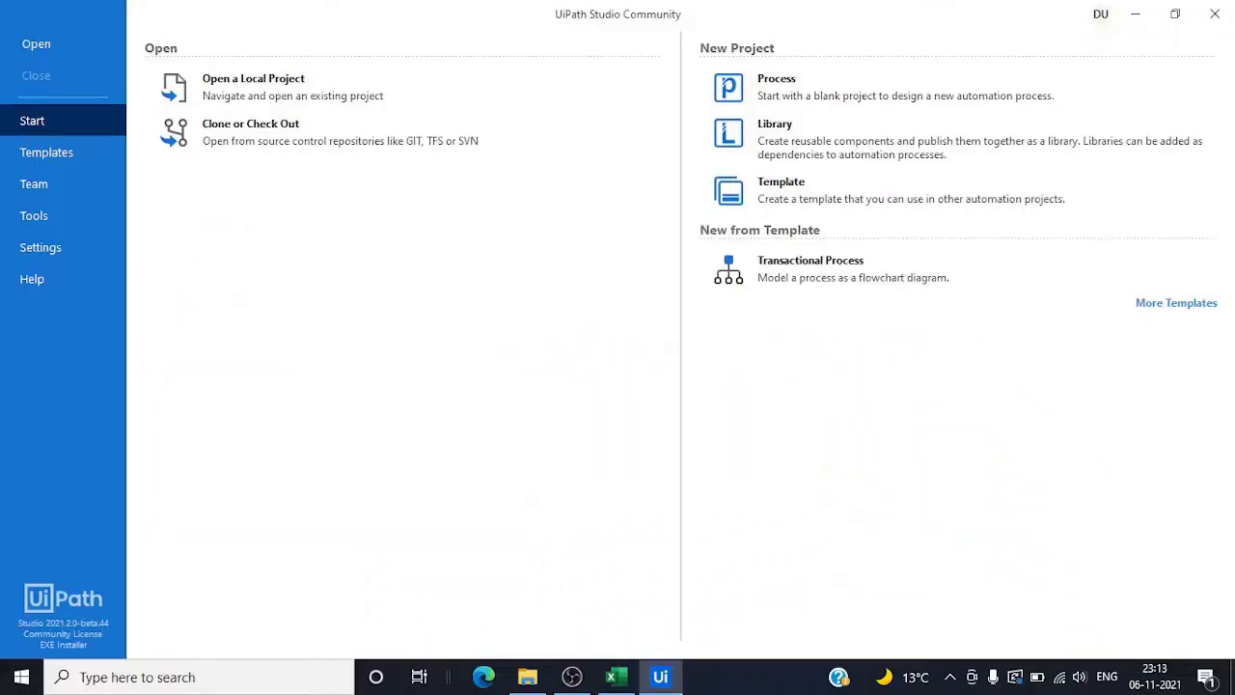
Glance at the ABC.Co workbook, then create a blank Process named InvokeVBA.
{"action": "left_click", "coordinate": [616, 676]}
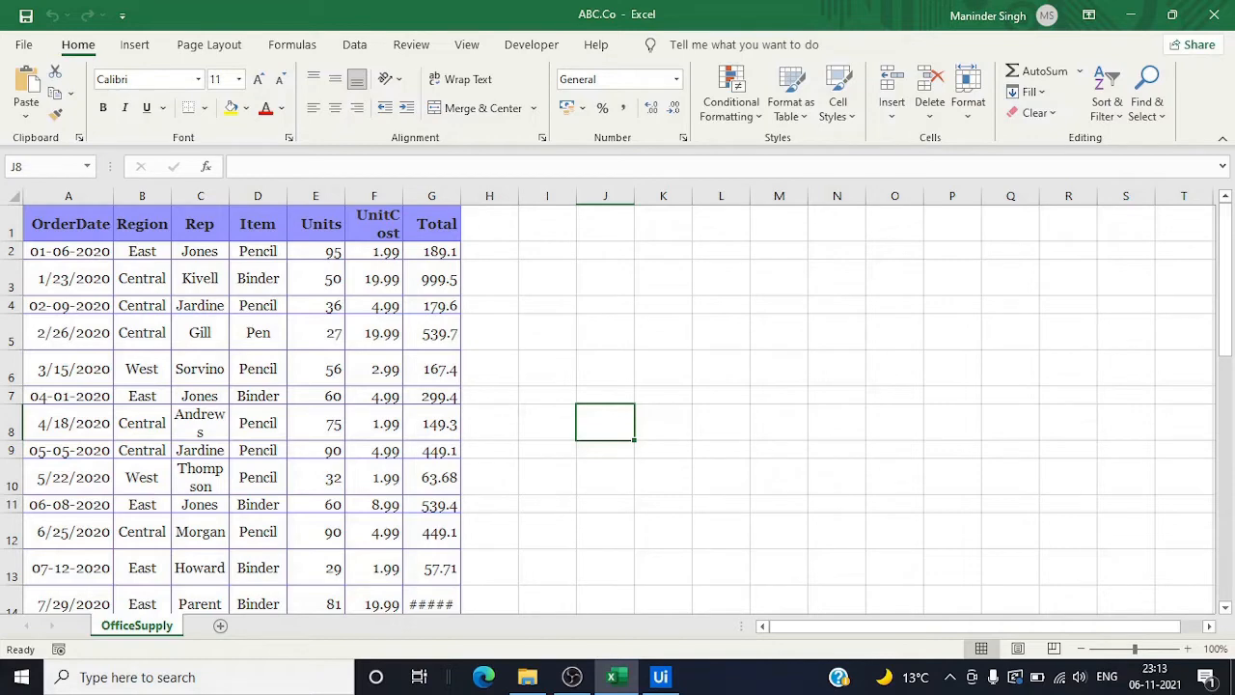
{"action": "left_click", "coordinate": [659, 676]}
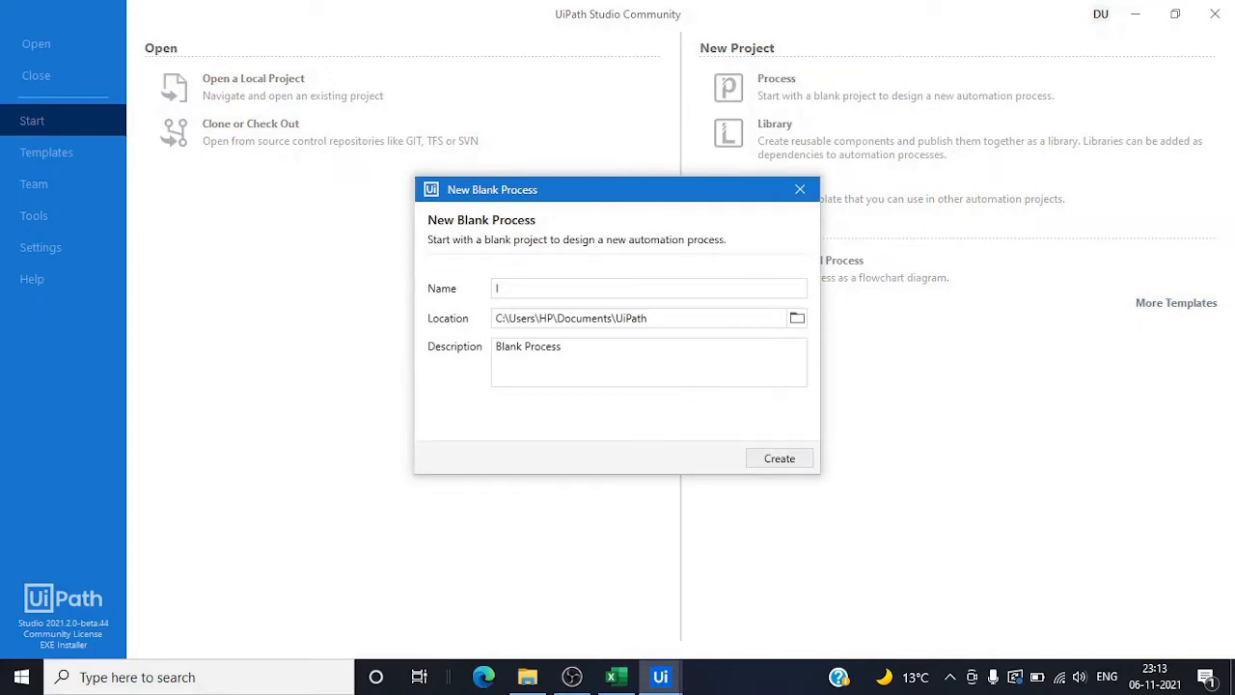
{"action": "type", "text": "Invoke"}
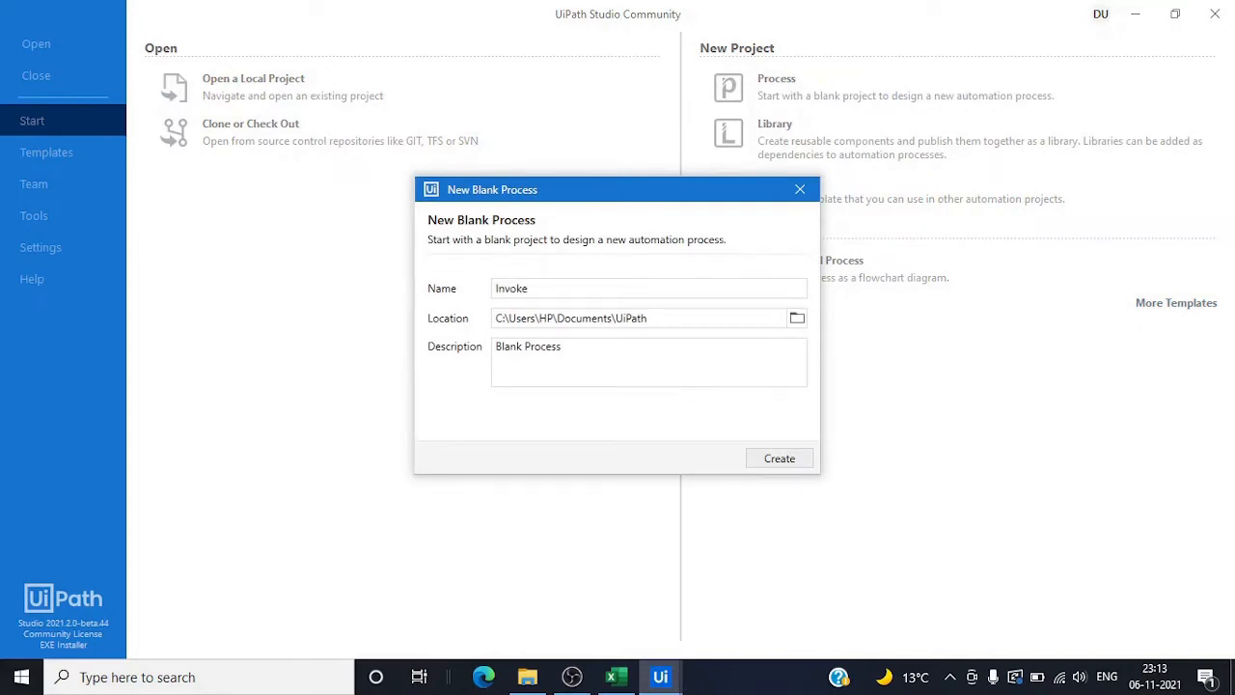
{"action": "type", "text": "VB"}
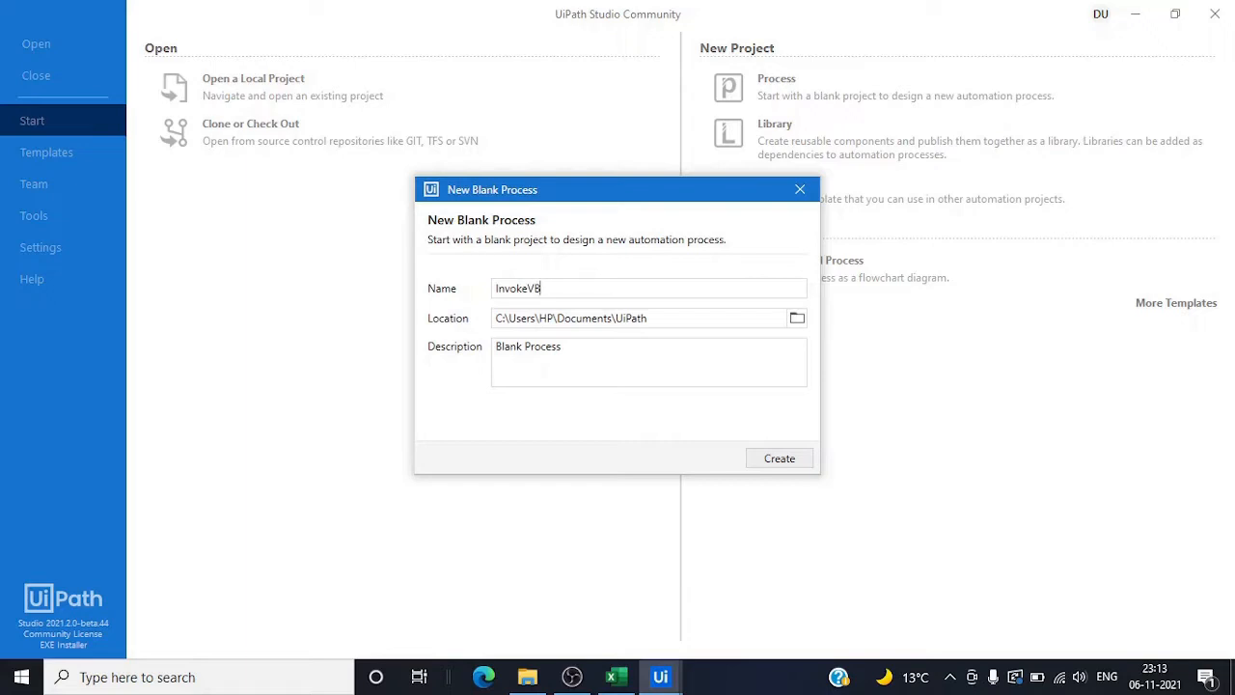
{"action": "type", "text": "A"}
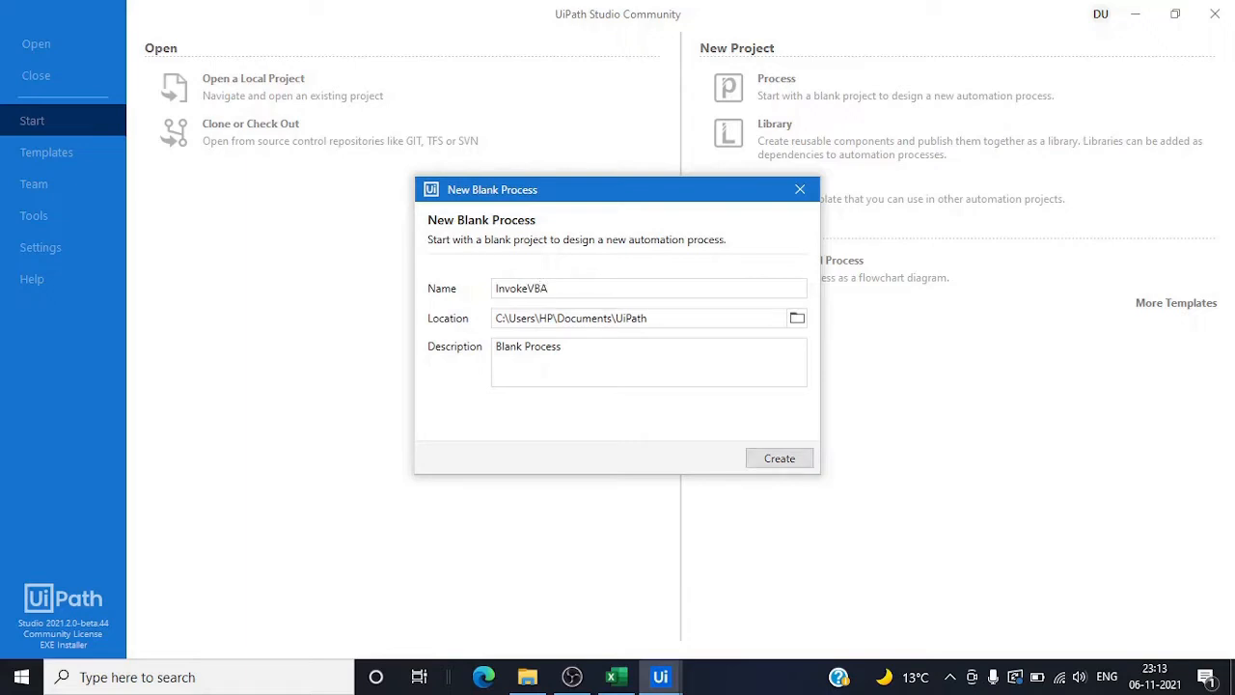
{"action": "left_click", "coordinate": [779, 458]}
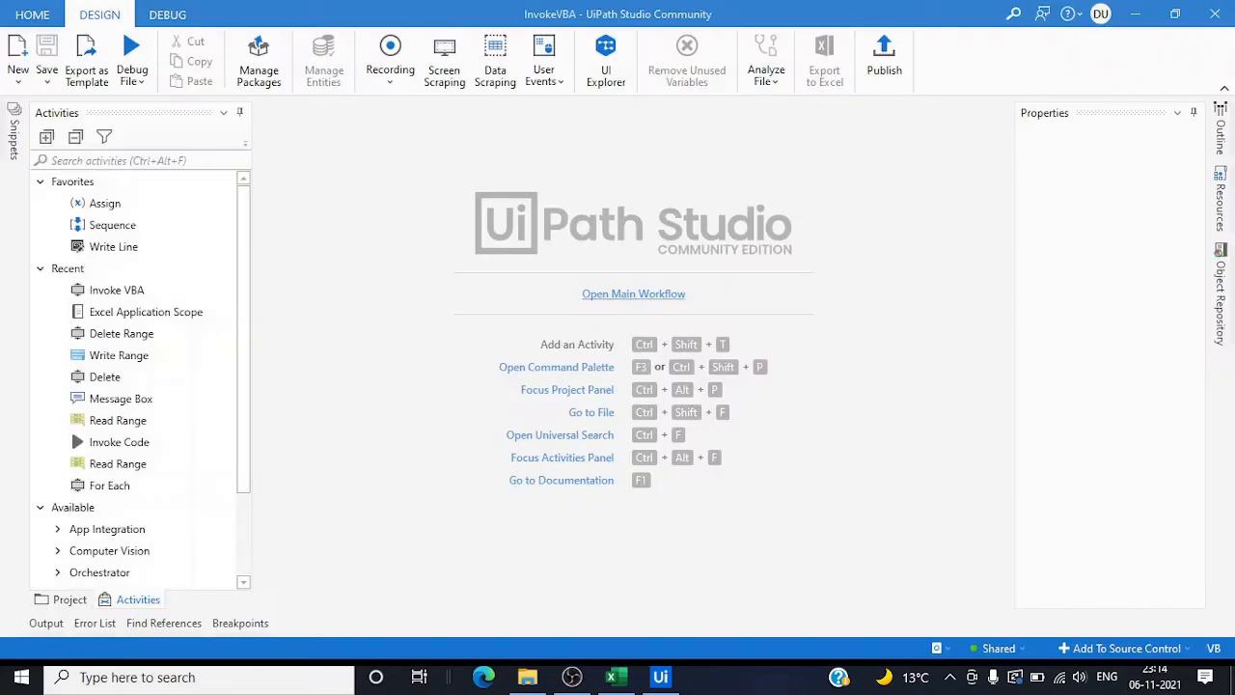
Add an Excel Application Scope on ABC.Co.xlsx to Main, with Visible unchecked.
{"action": "left_click", "coordinate": [633, 293]}
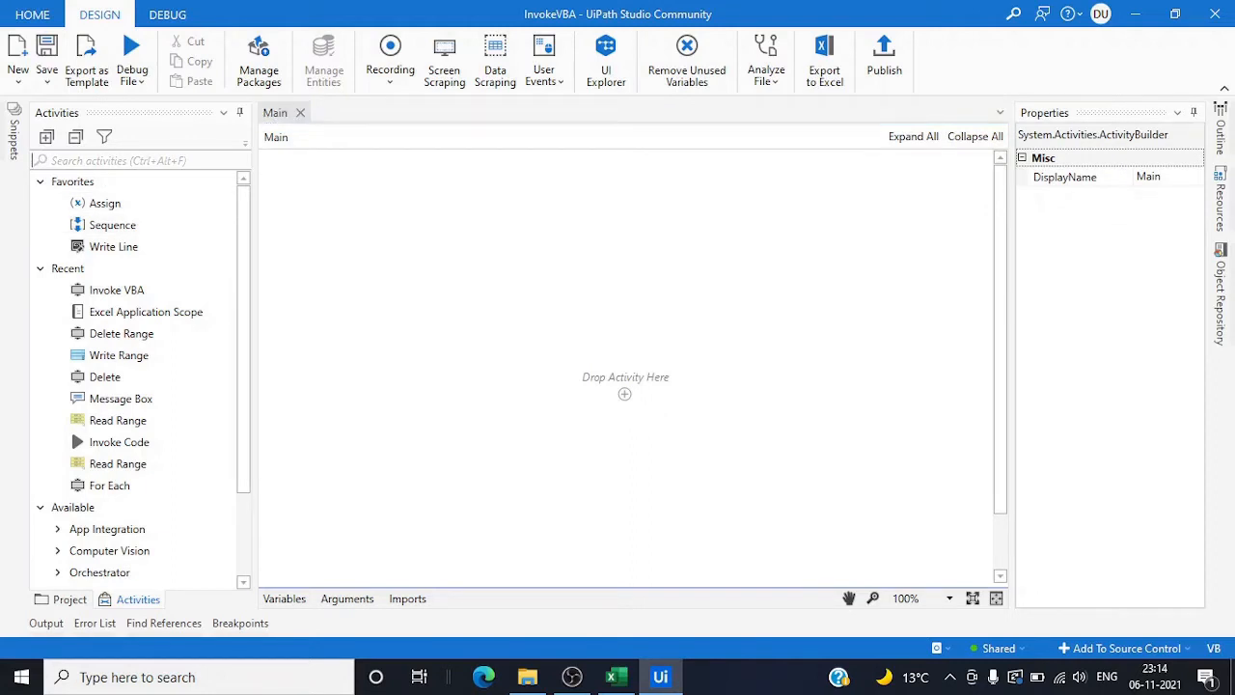
{"action": "type", "text": "Excel applica"}
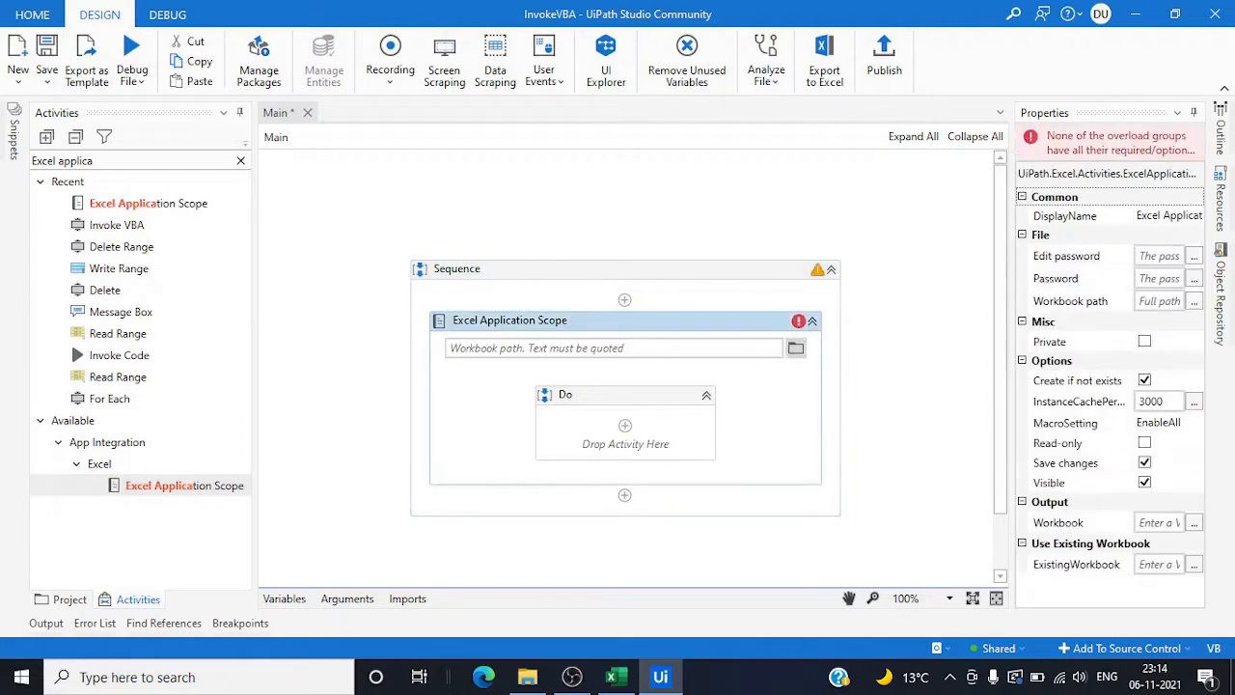
{"action": "left_click", "coordinate": [795, 347]}
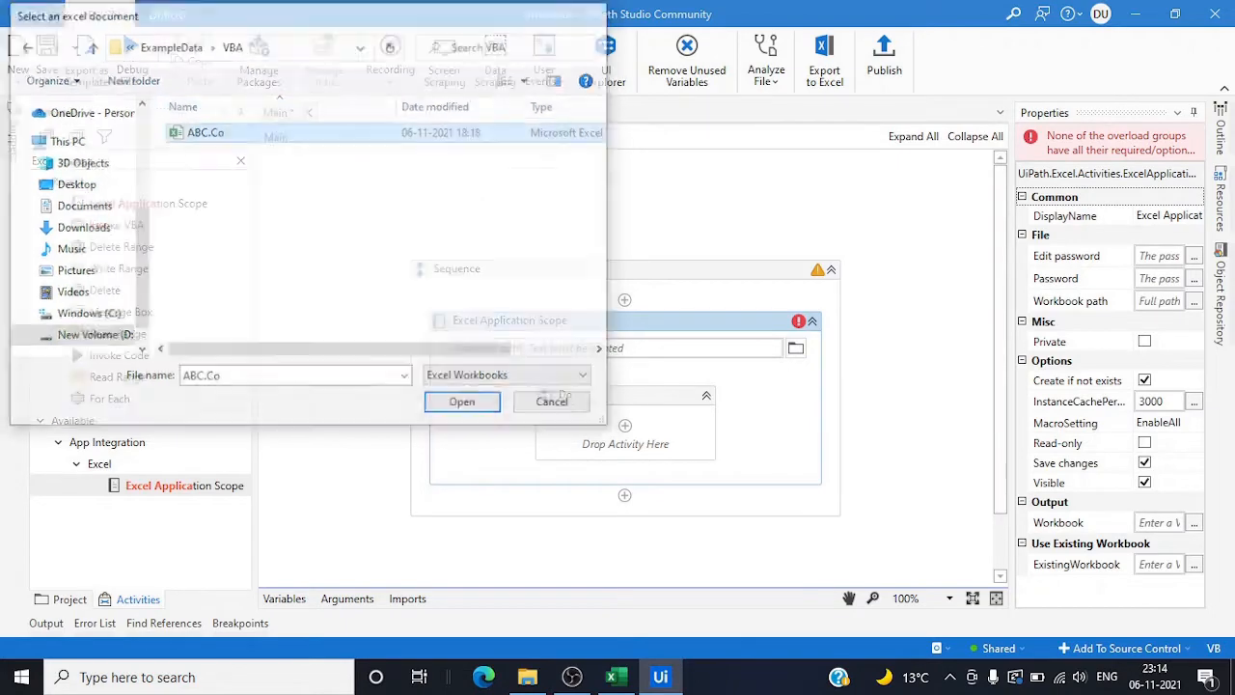
{"action": "left_click", "coordinate": [461, 401]}
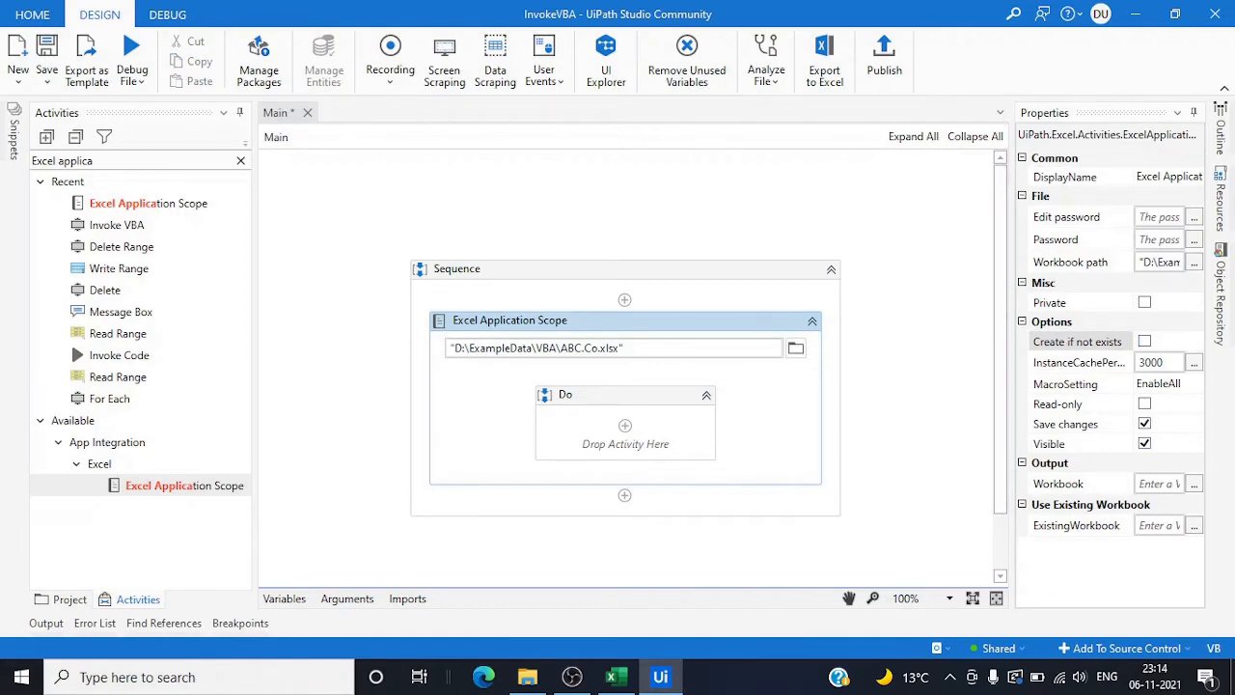
{"action": "left_click", "coordinate": [1144, 443]}
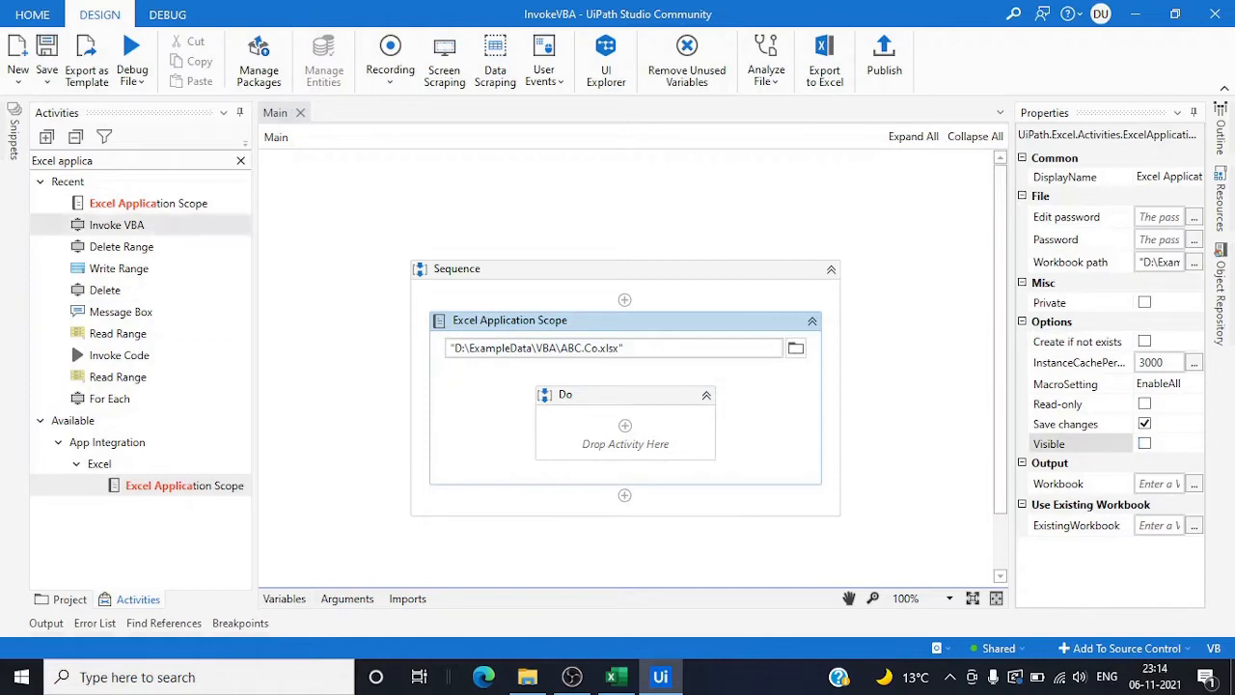
{"action": "mouse_move", "coordinate": [115, 224]}
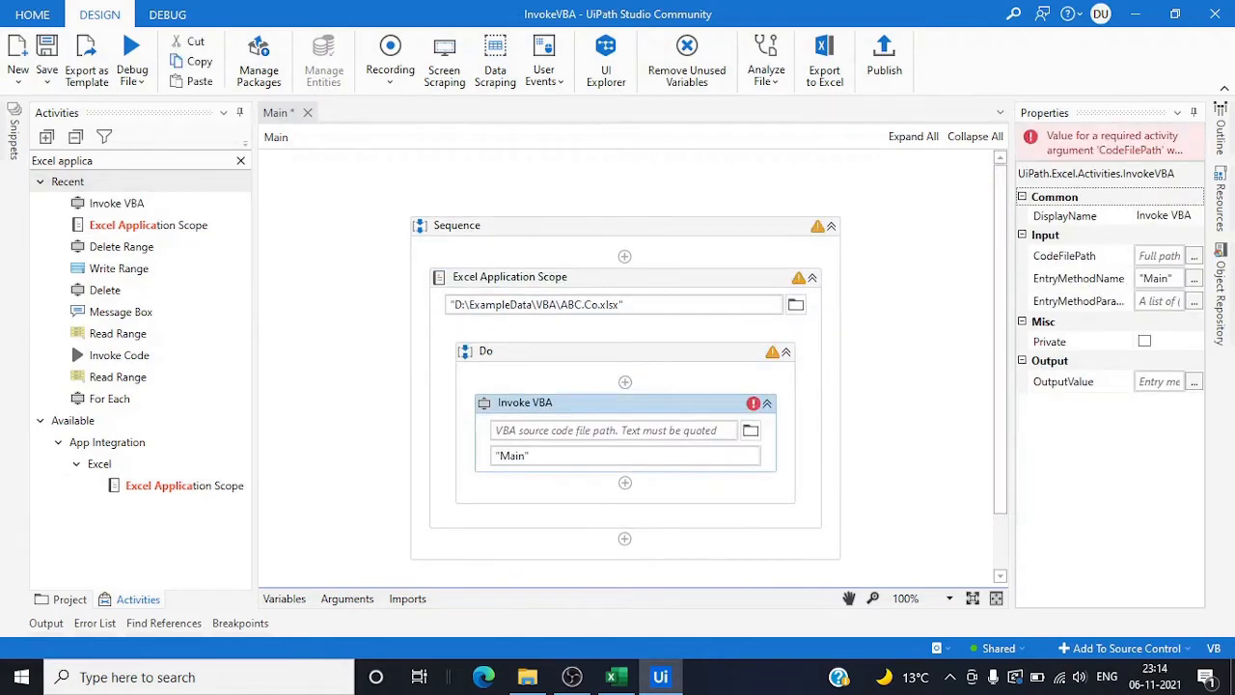
{"action": "mouse_move", "coordinate": [751, 429]}
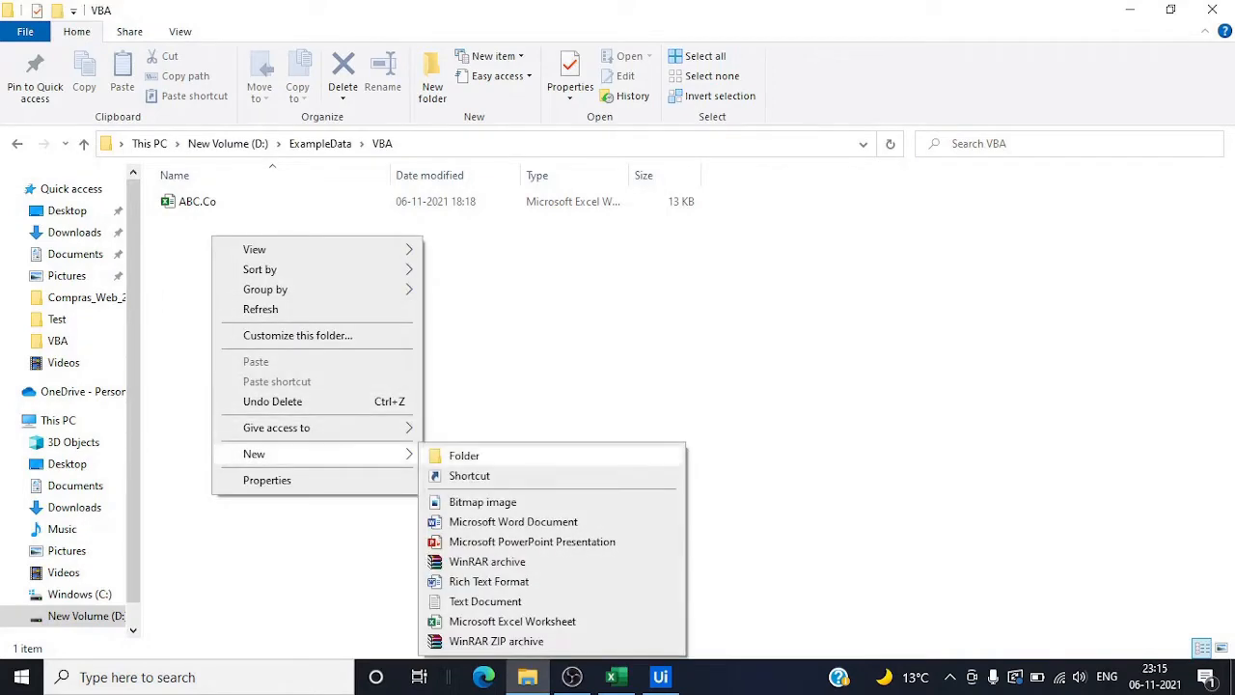
Create the VBACode text file in the VBA folder and open it in Notepad.
{"action": "left_click", "coordinate": [485, 601]}
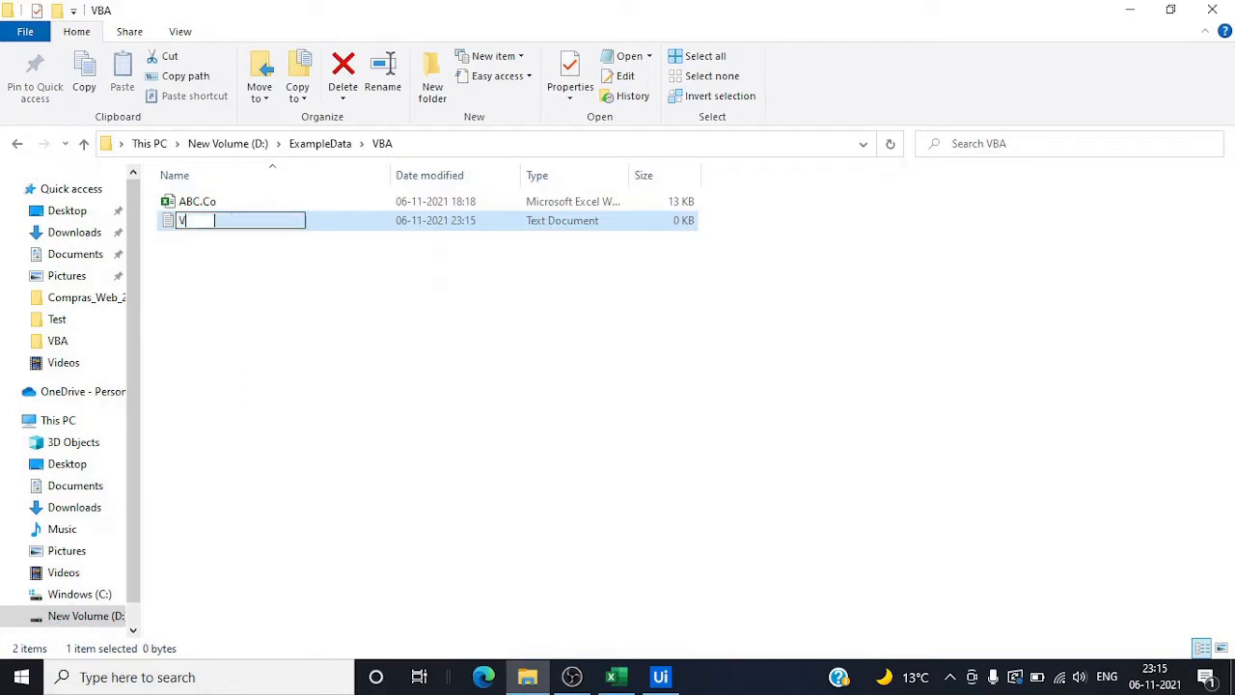
{"action": "type", "text": "BACode"}
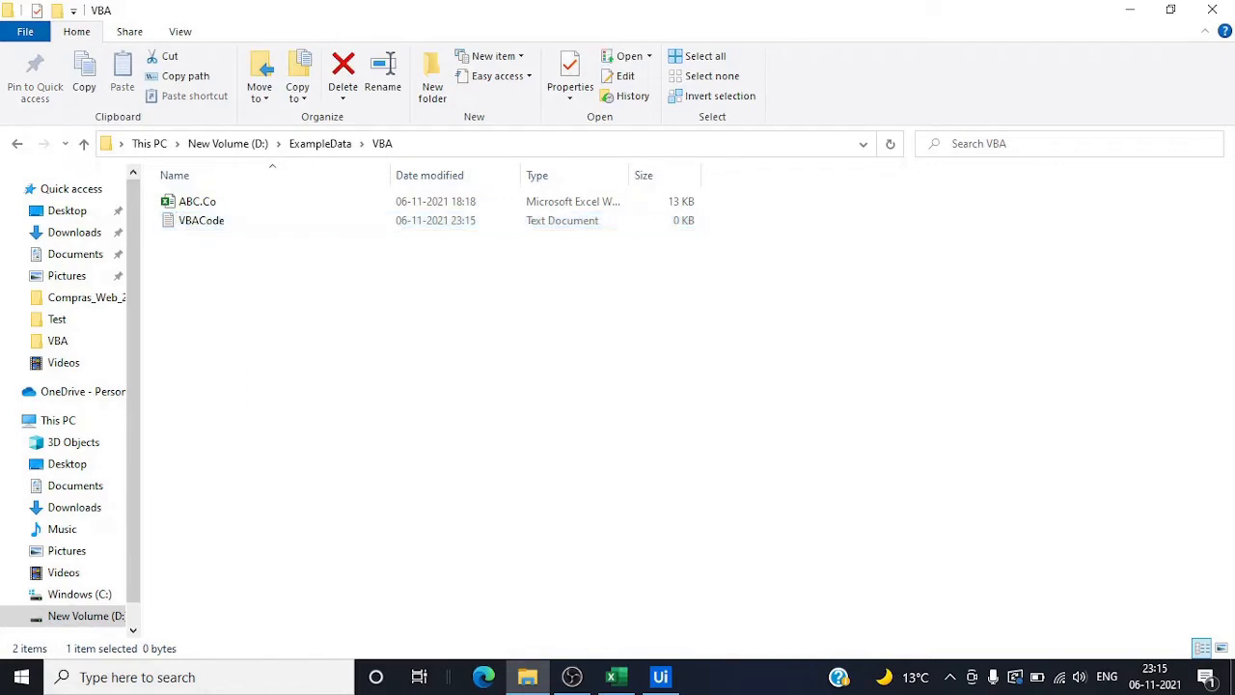
{"action": "double_click", "coordinate": [201, 220]}
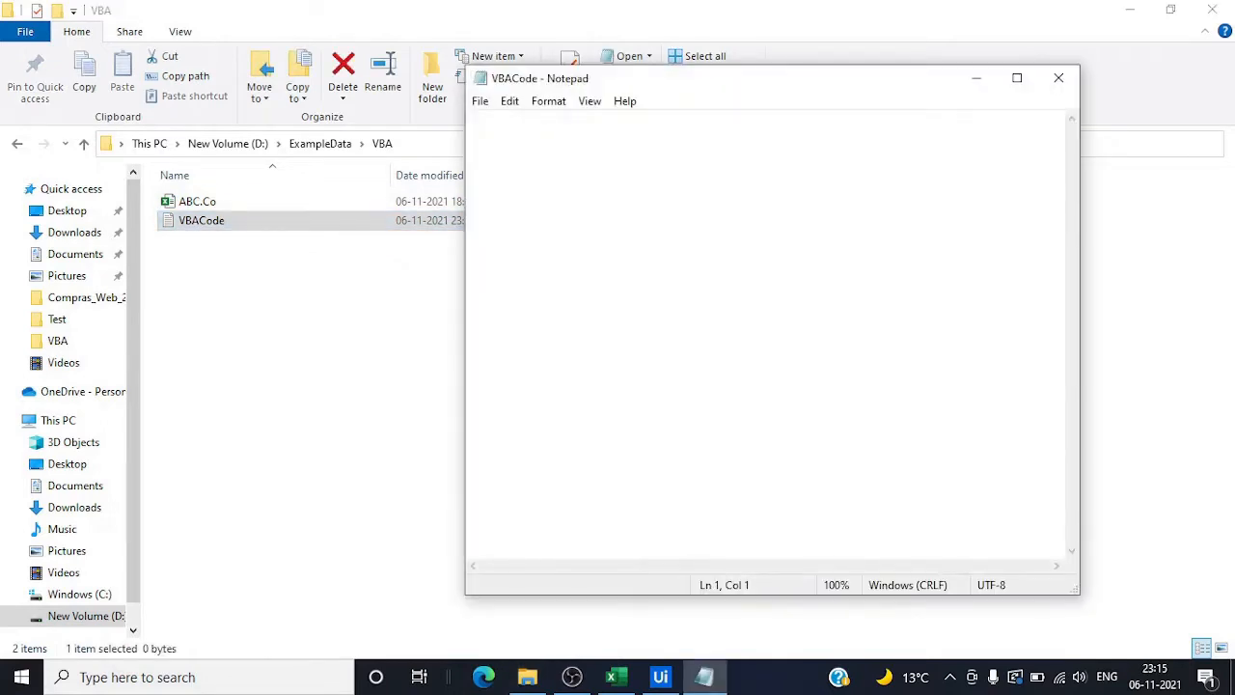
Start the Sub ClearSheet() macro referencing the OfficeSupply sheet.
{"action": "type", "text": "Sub"}
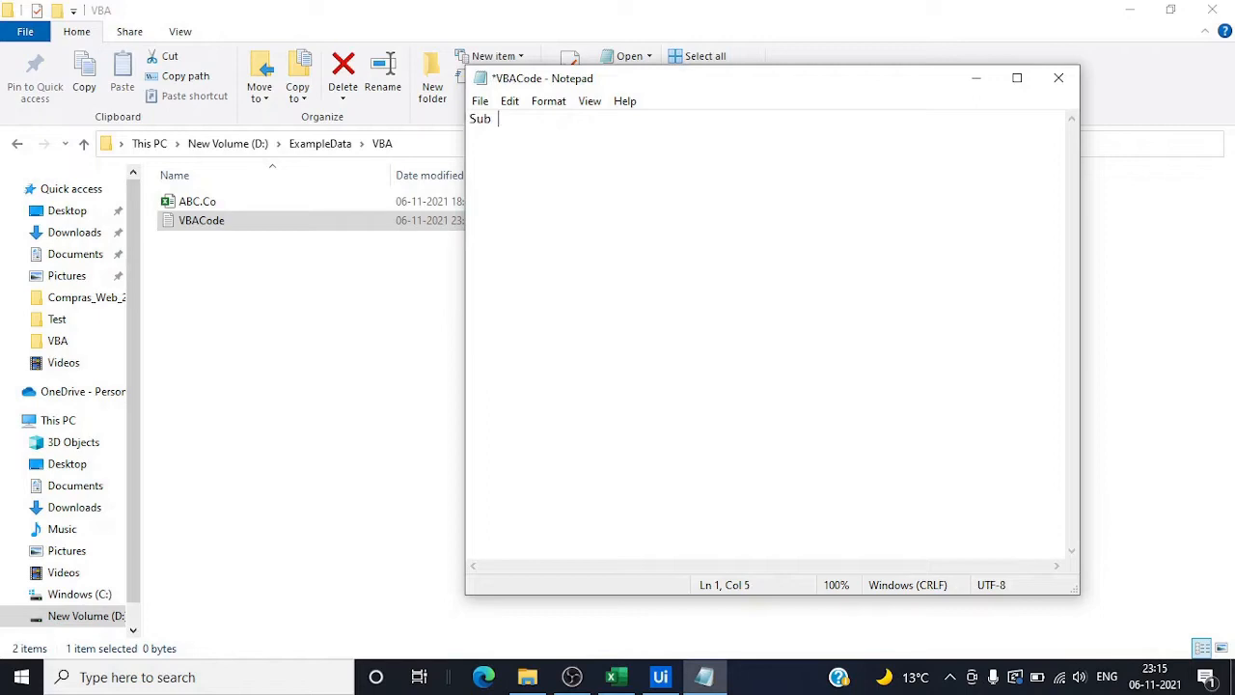
{"action": "type", "text": "Cle"}
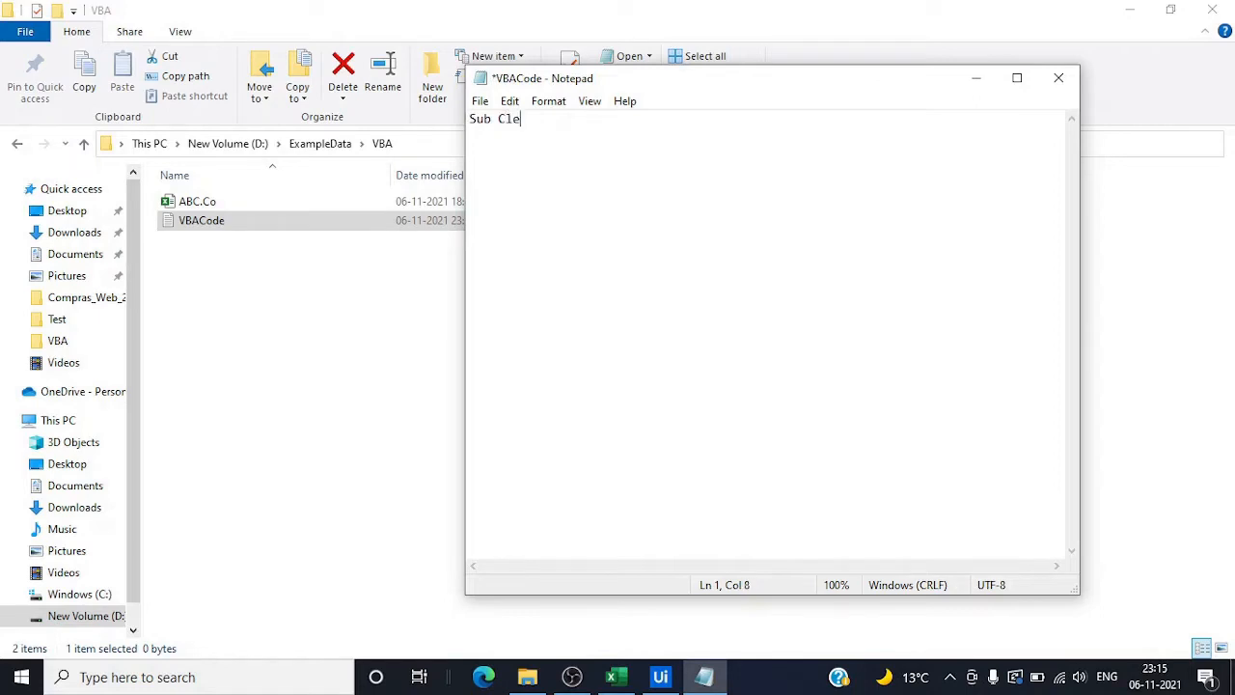
{"action": "type", "text": "arShe"}
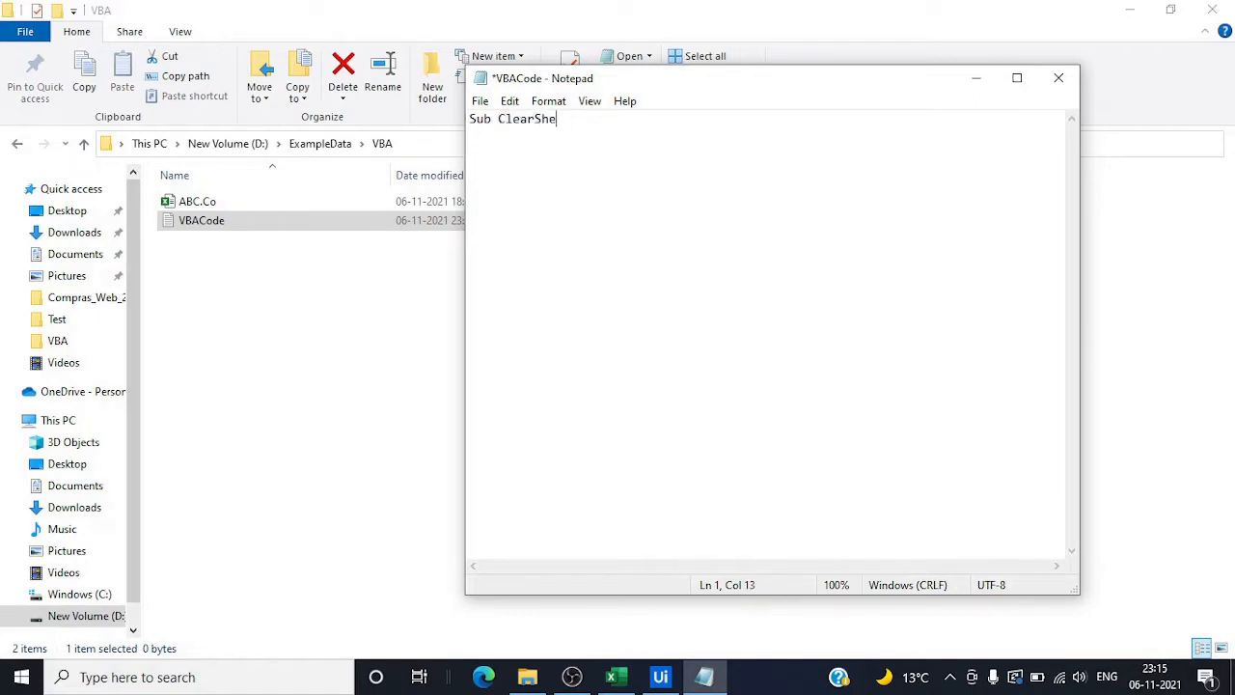
{"action": "type", "text": "et("}
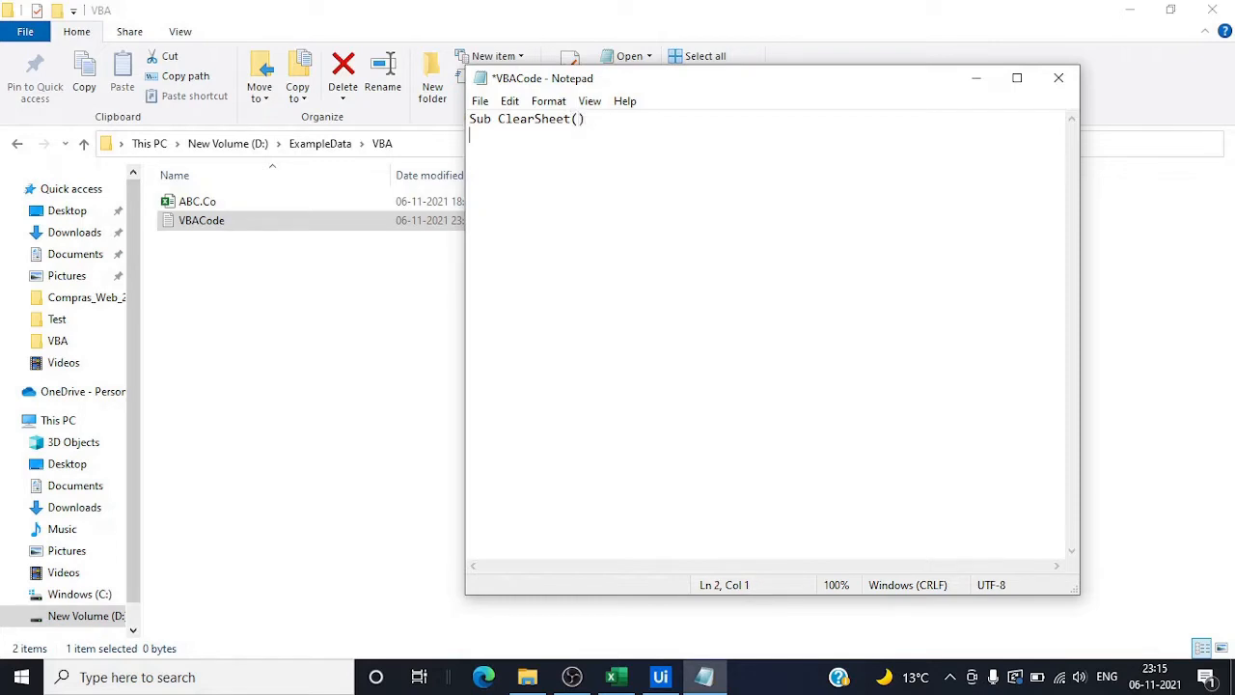
{"action": "type", "text": "sheets()"}
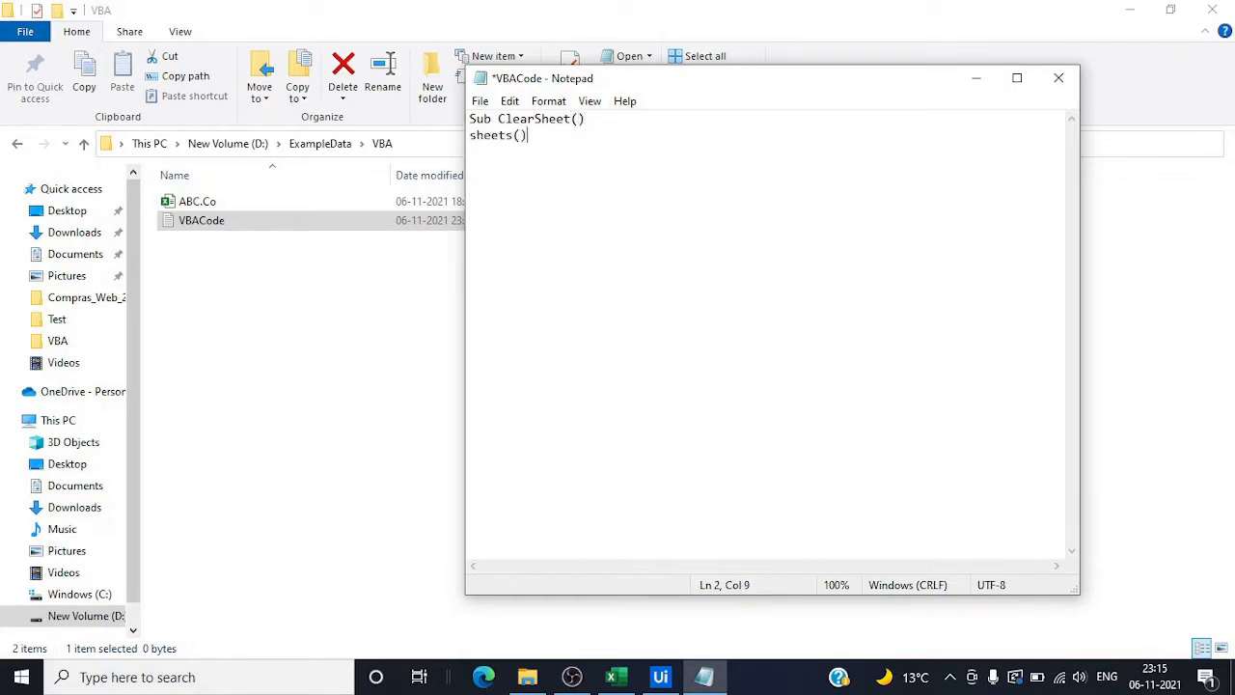
{"action": "type", "text": "\"\""}
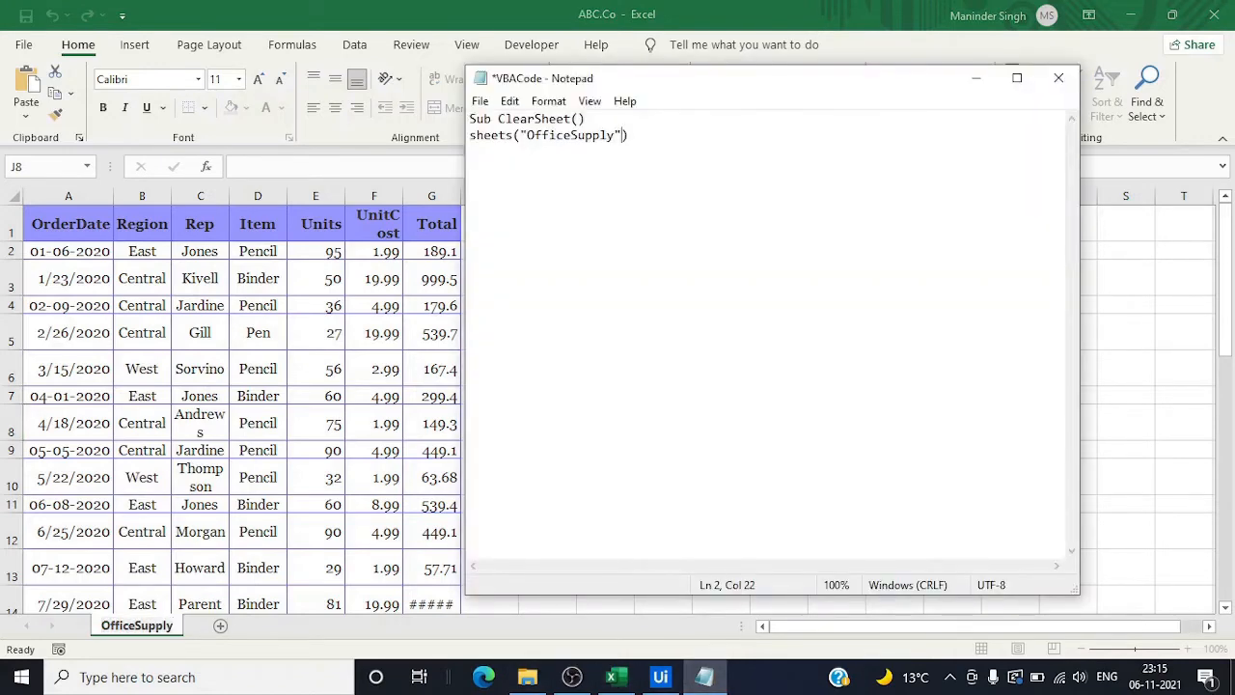
Add .Cells.Clear and End Sub to the macro, then close the saved file.
{"action": "type", "text": "."}
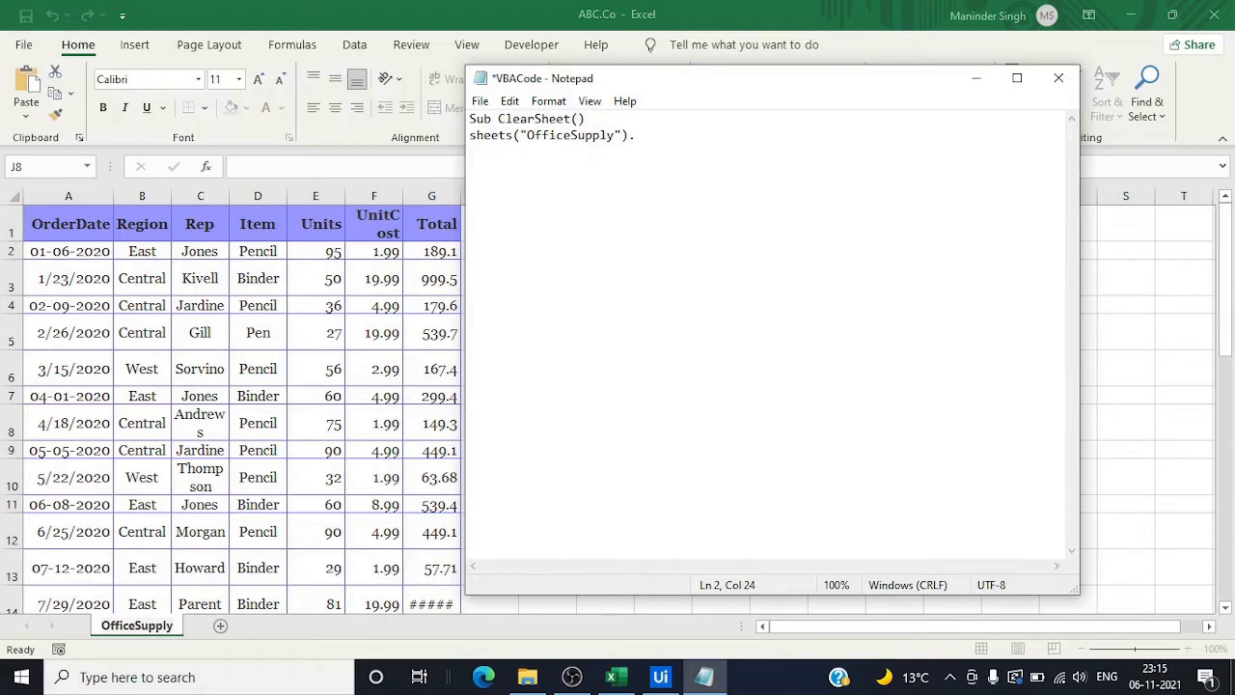
{"action": "type", "text": "Cells"}
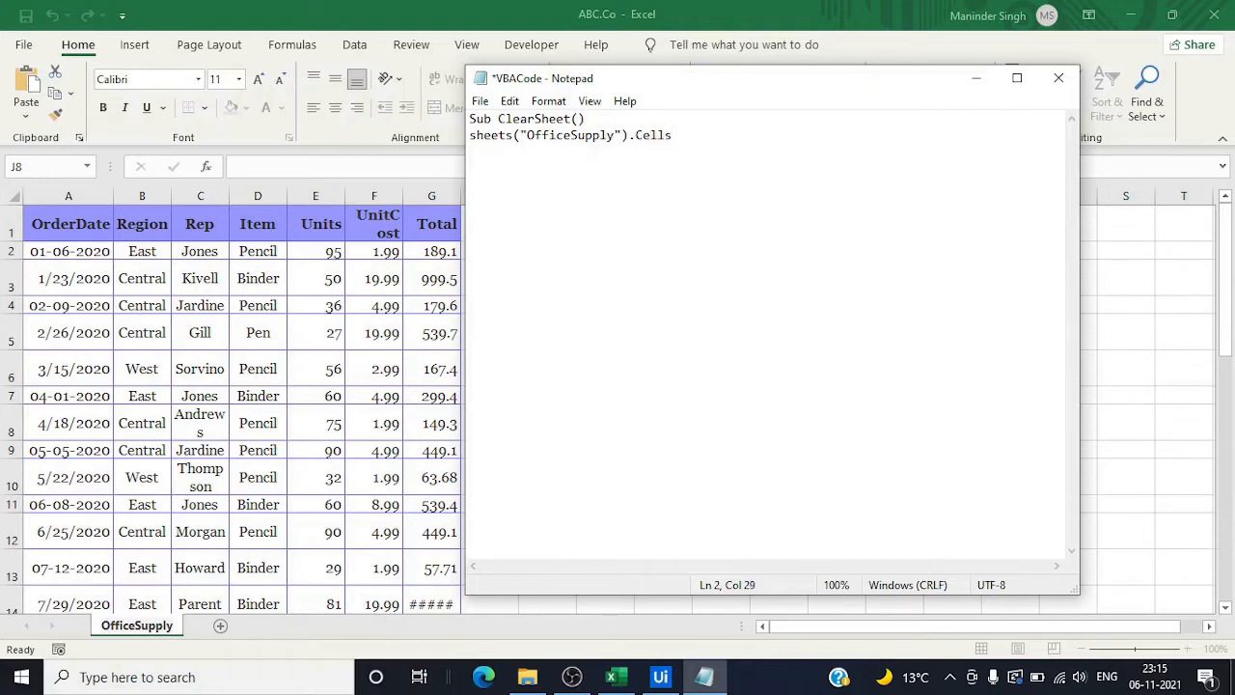
{"action": "type", "text": ".Clear"}
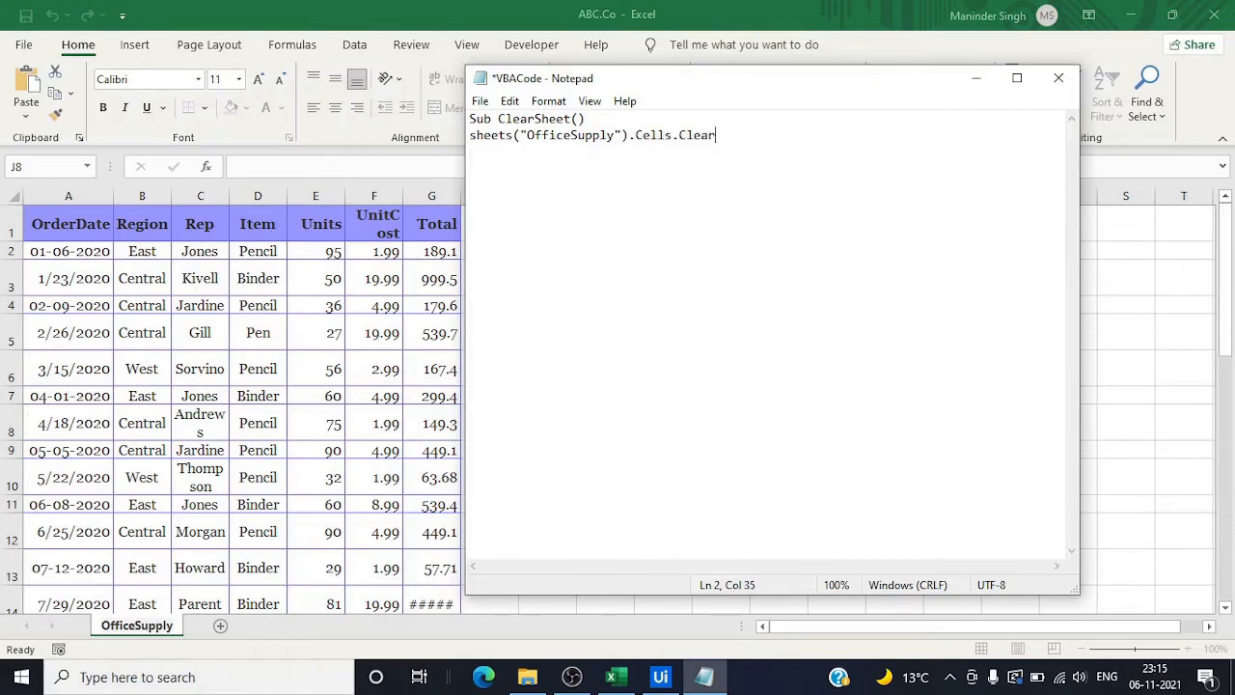
{"action": "key", "text": "Enter"}
{"action": "type", "text": "End"}
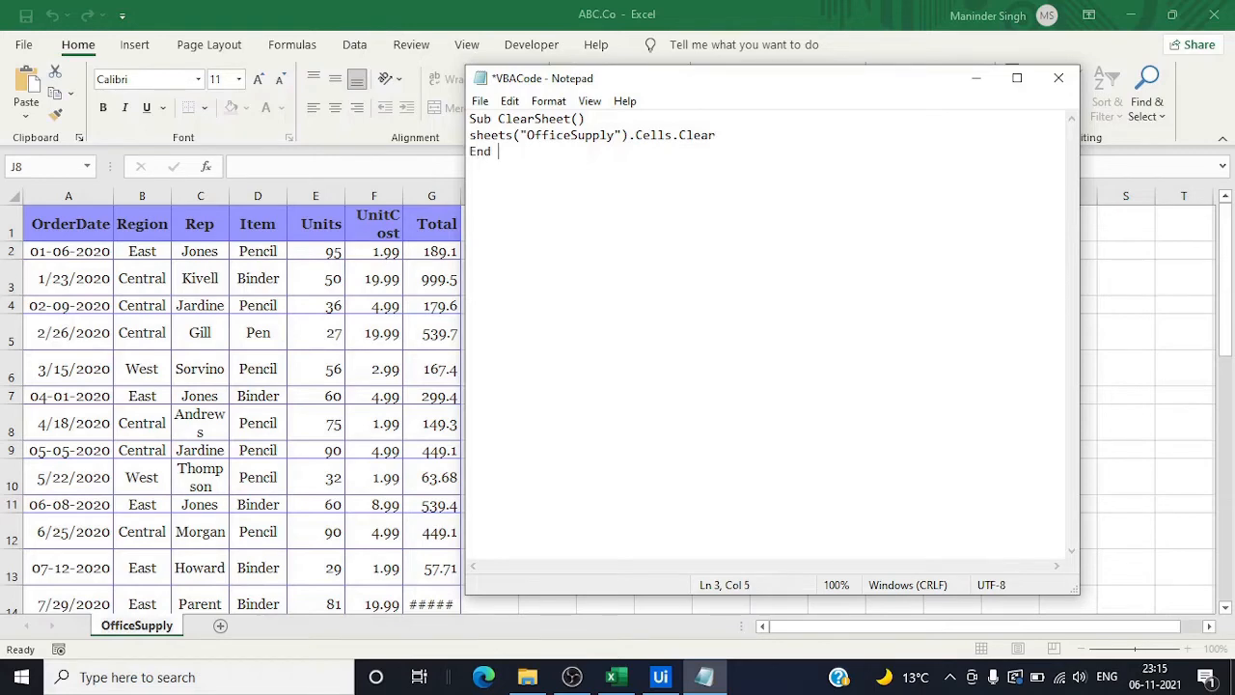
{"action": "type", "text": "Sub"}
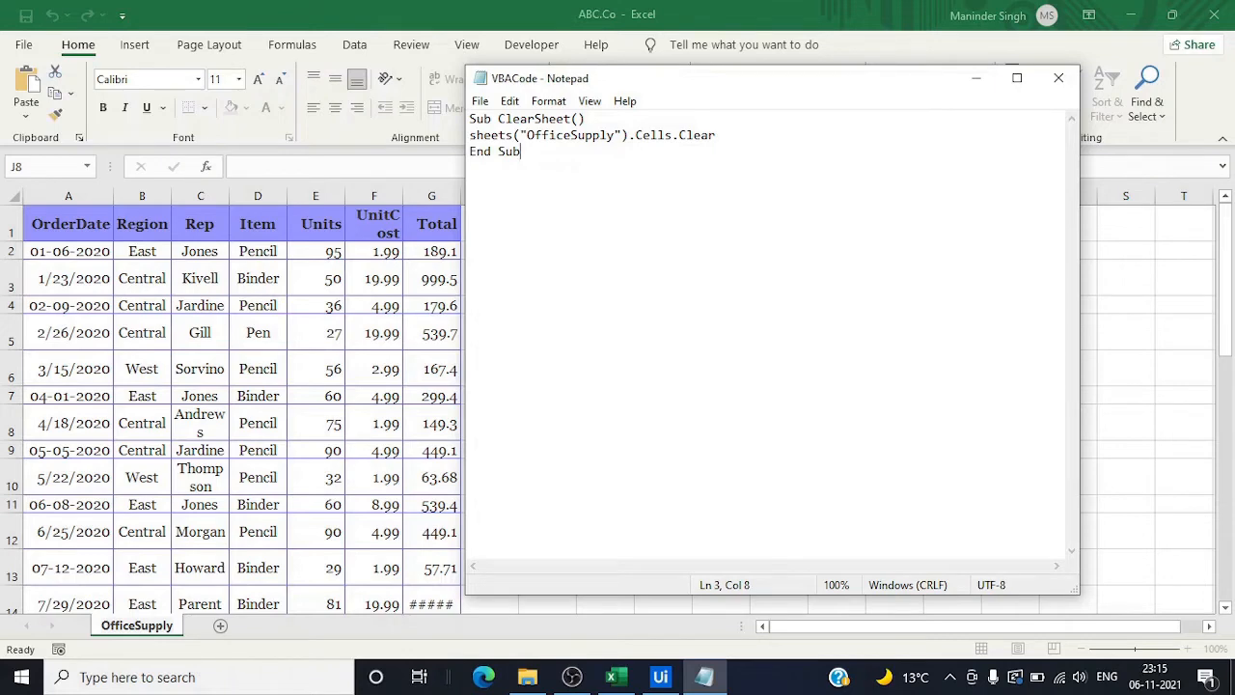
{"action": "mouse_move", "coordinate": [1056, 77]}
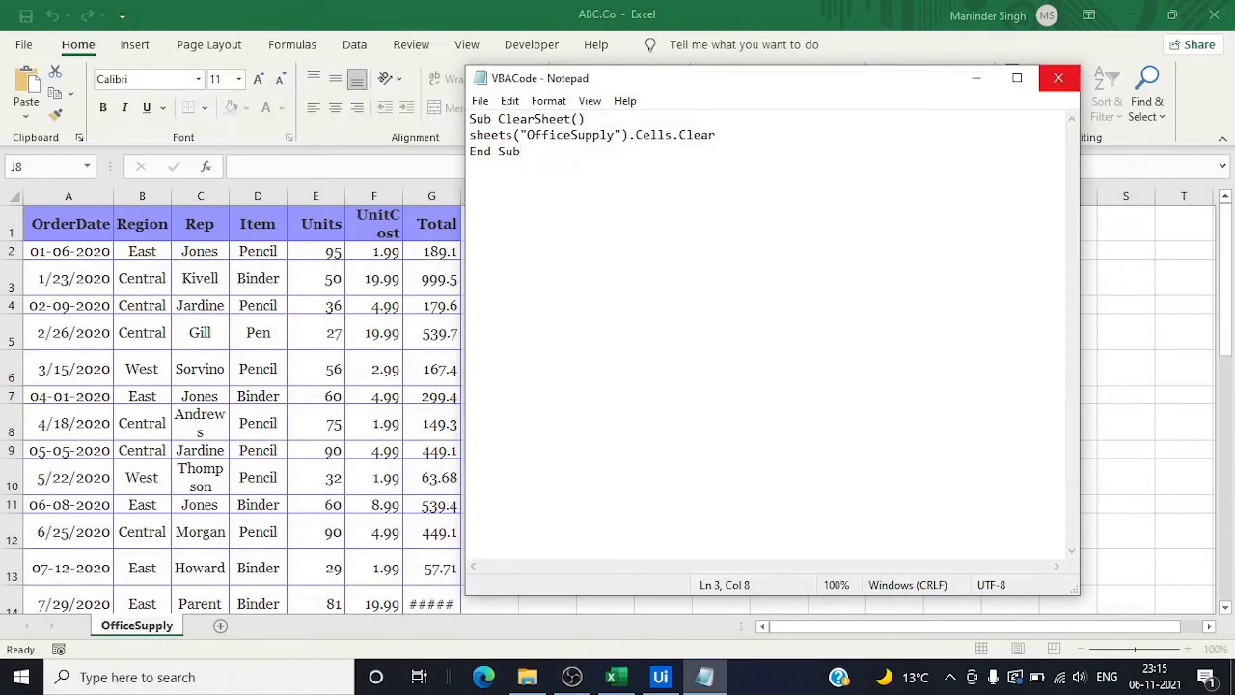
{"action": "left_click", "coordinate": [1053, 82]}
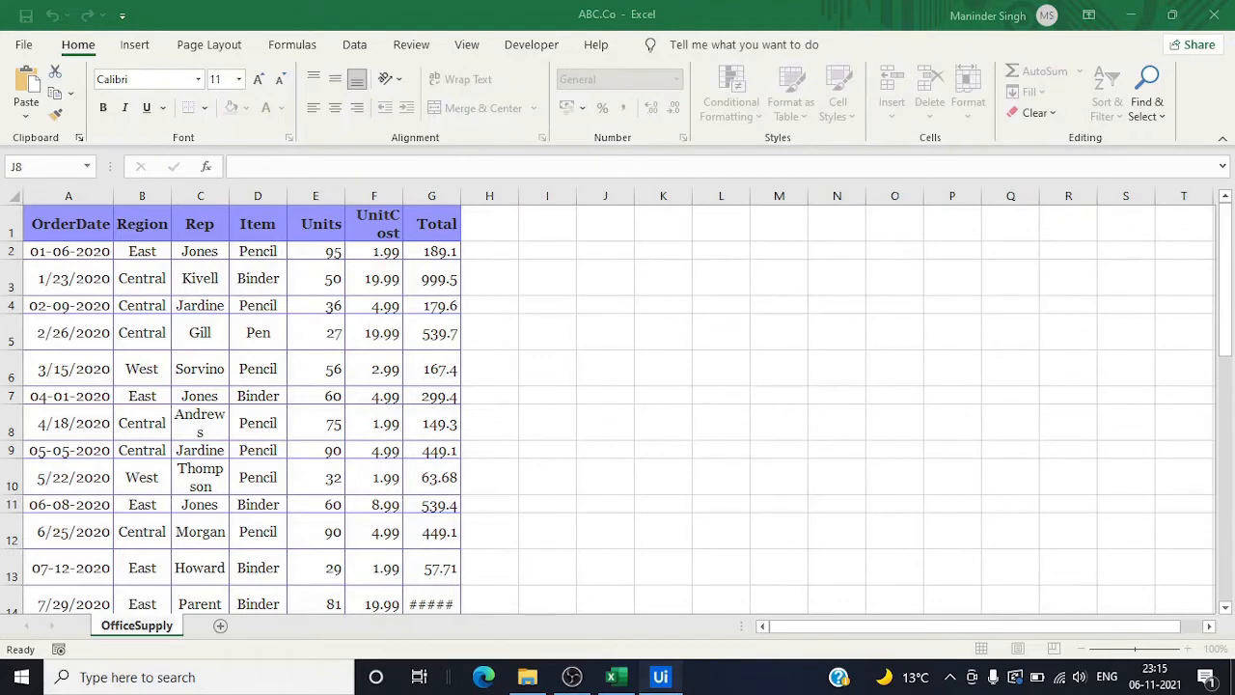
Point Invoke VBA's CodeFilePath at VBACode.txt and copy the ClearSheet procedure name.
{"action": "left_click", "coordinate": [659, 676]}
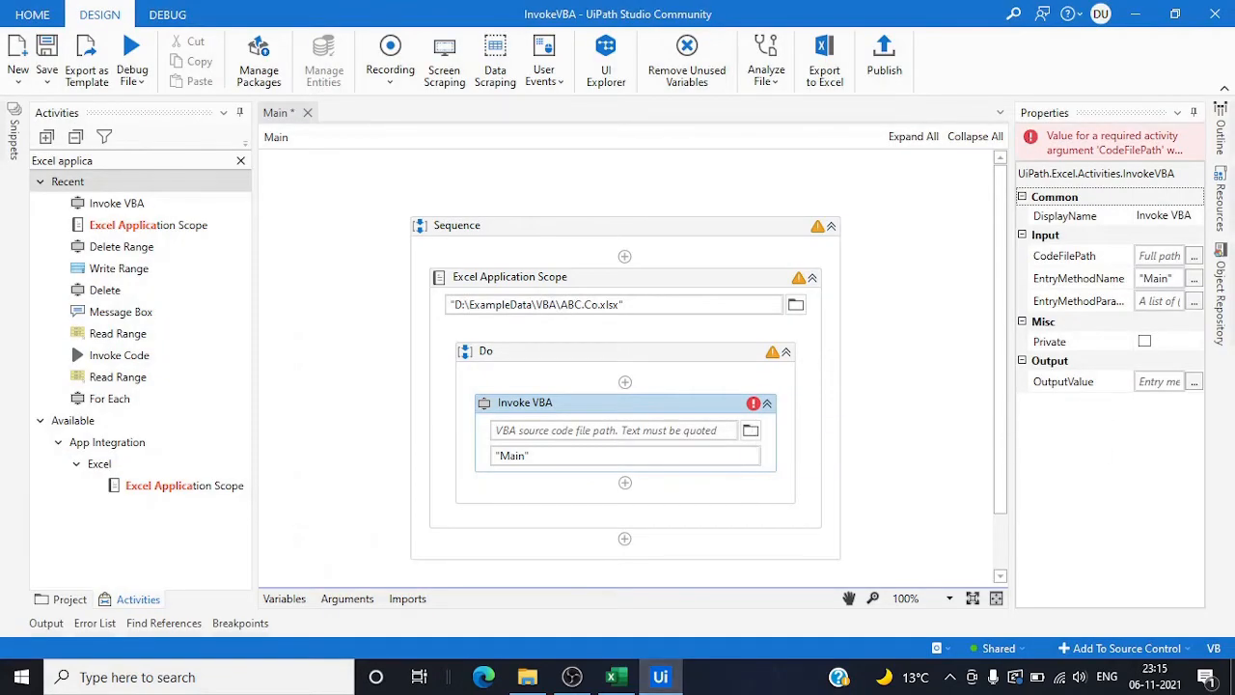
{"action": "left_click", "coordinate": [749, 429]}
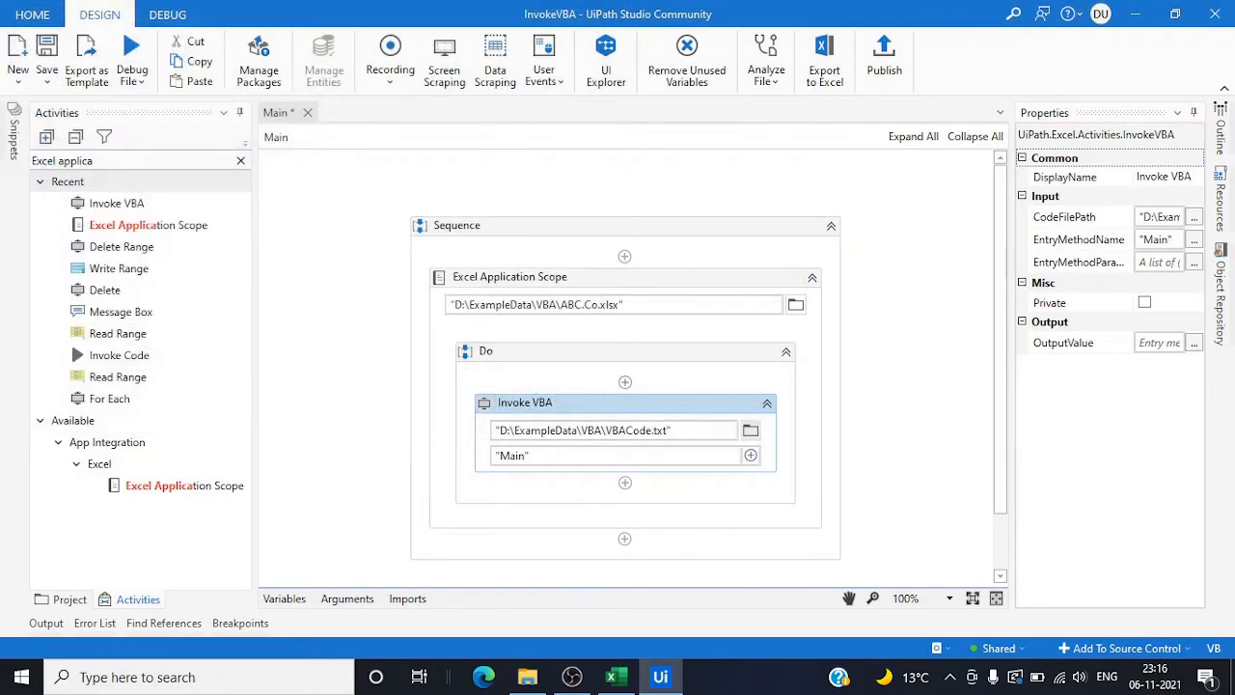
{"action": "left_click", "coordinate": [513, 454]}
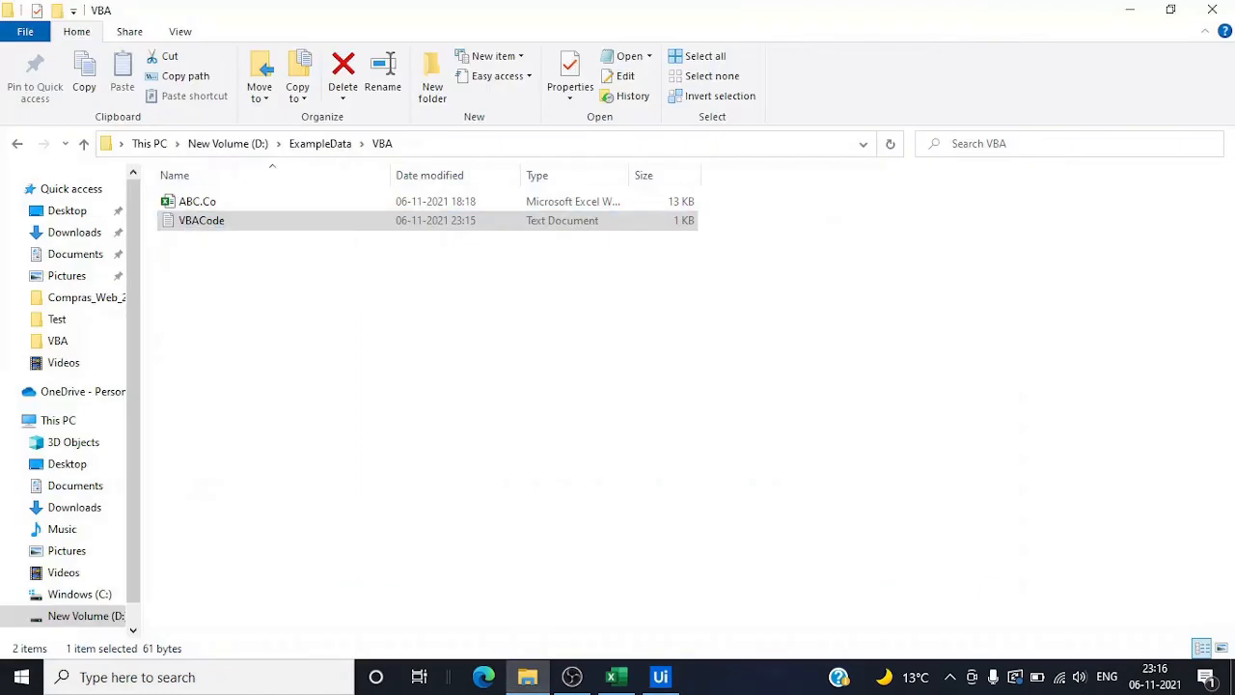
{"action": "double_click", "coordinate": [201, 220]}
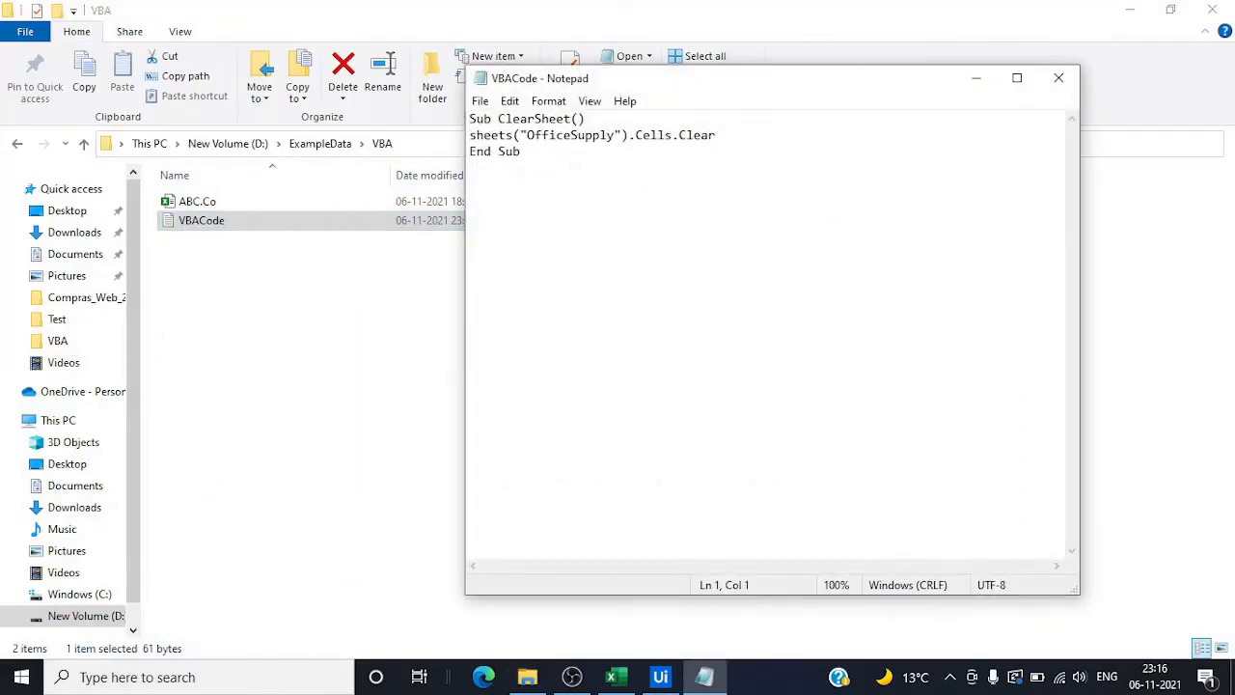
{"action": "double_click", "coordinate": [536, 118]}
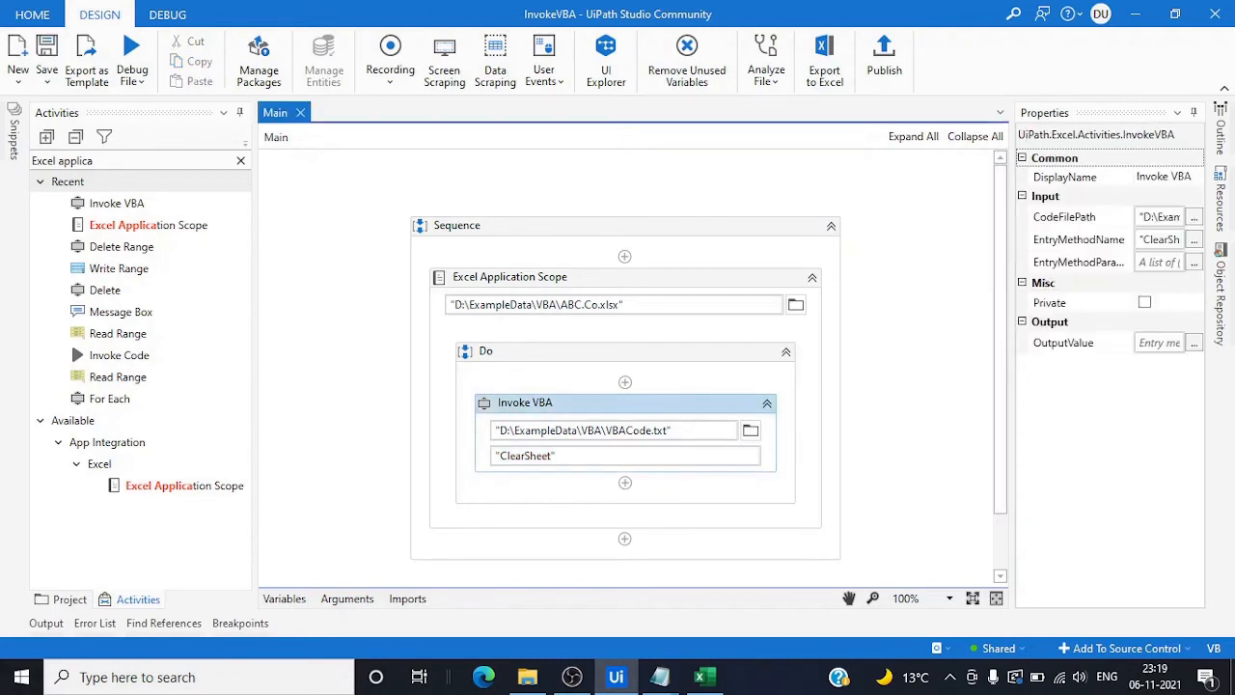
{"action": "left_click", "coordinate": [131, 60]}
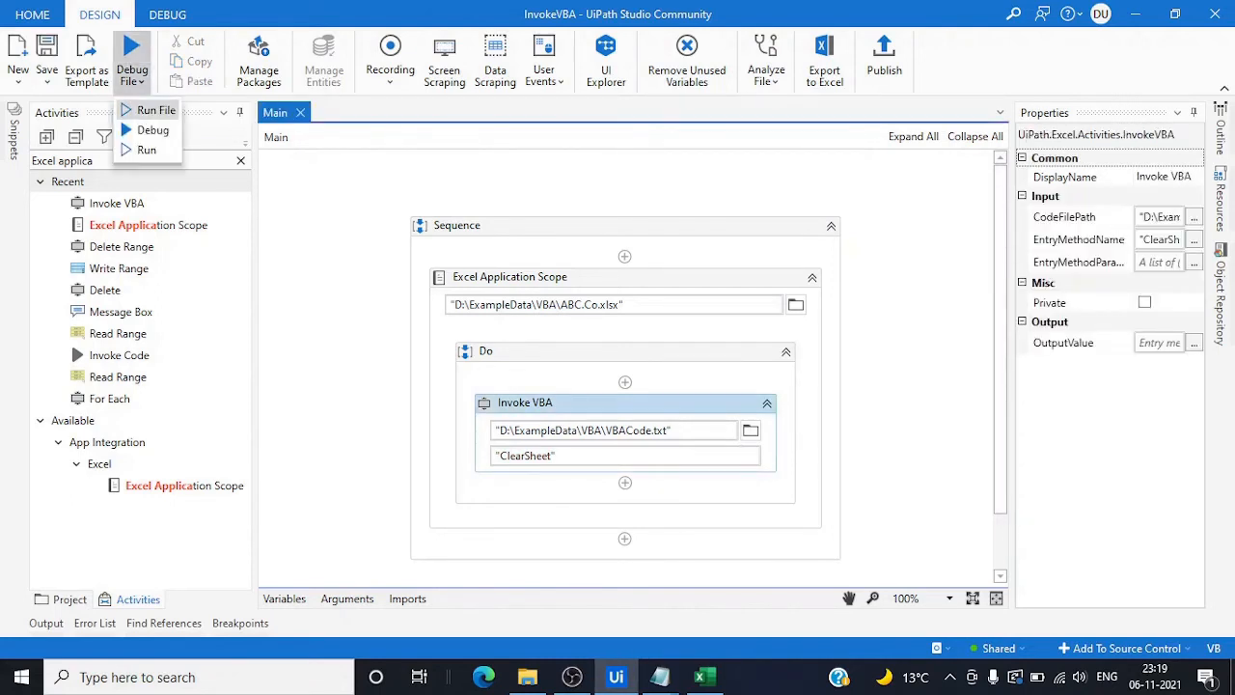
{"action": "mouse_move", "coordinate": [157, 109]}
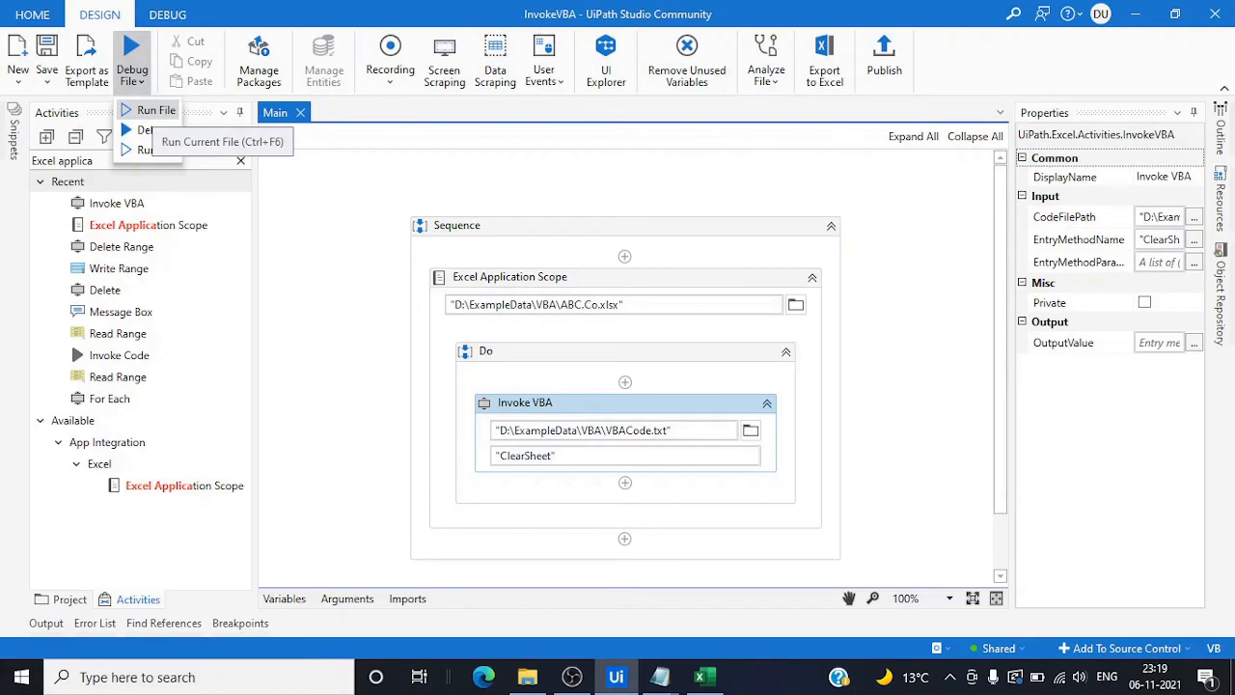
{"action": "left_click", "coordinate": [157, 110]}
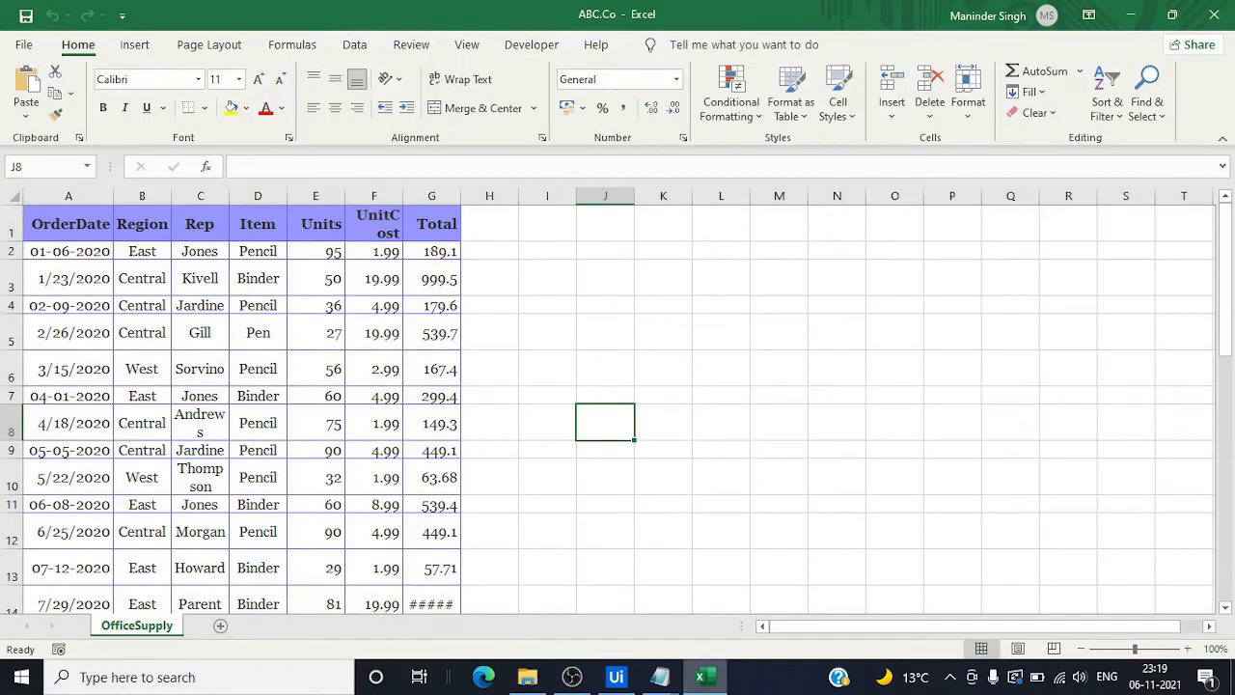
{"action": "left_click", "coordinate": [614, 677]}
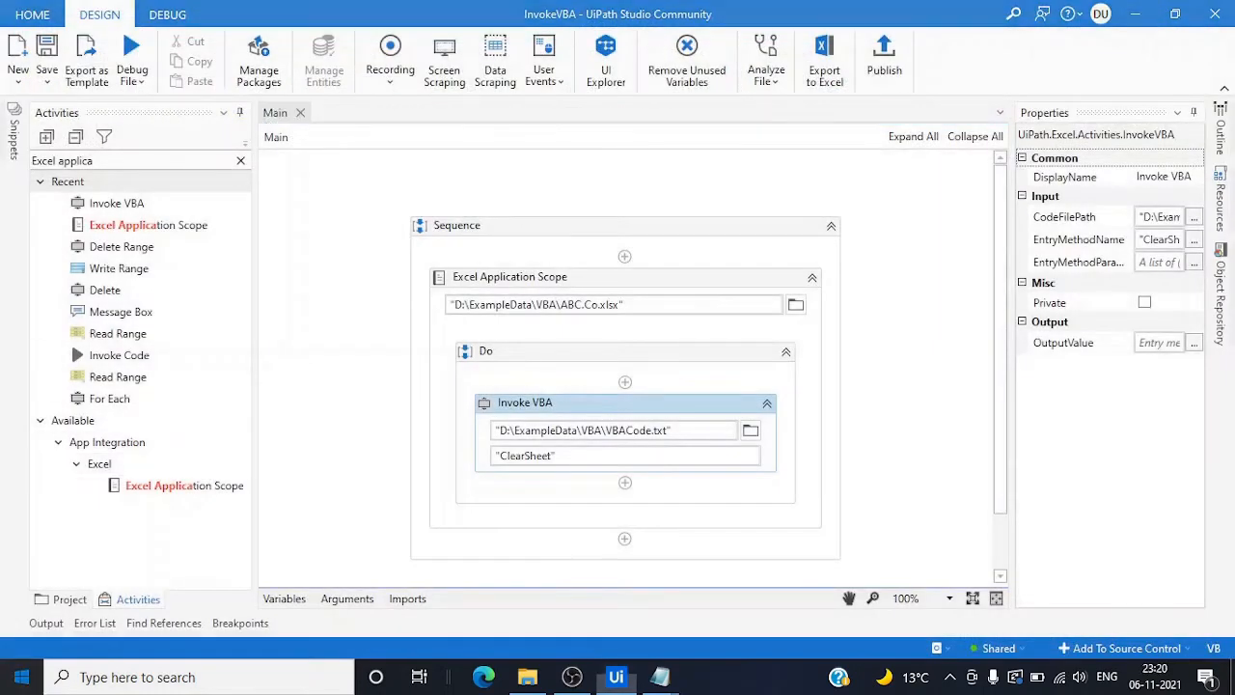
{"action": "type", "text": "Excel"}
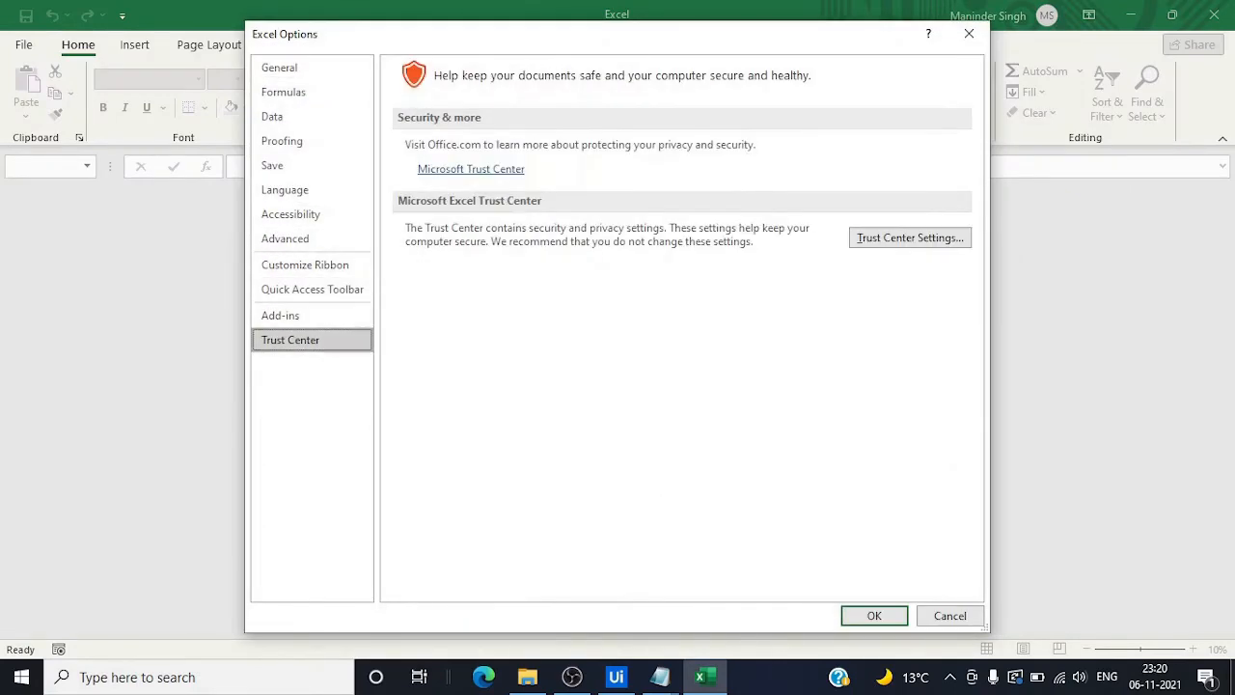
Tick 'Trust access to the VBA project object model' in Trust Center Macro Settings and confirm.
{"action": "left_click", "coordinate": [909, 238]}
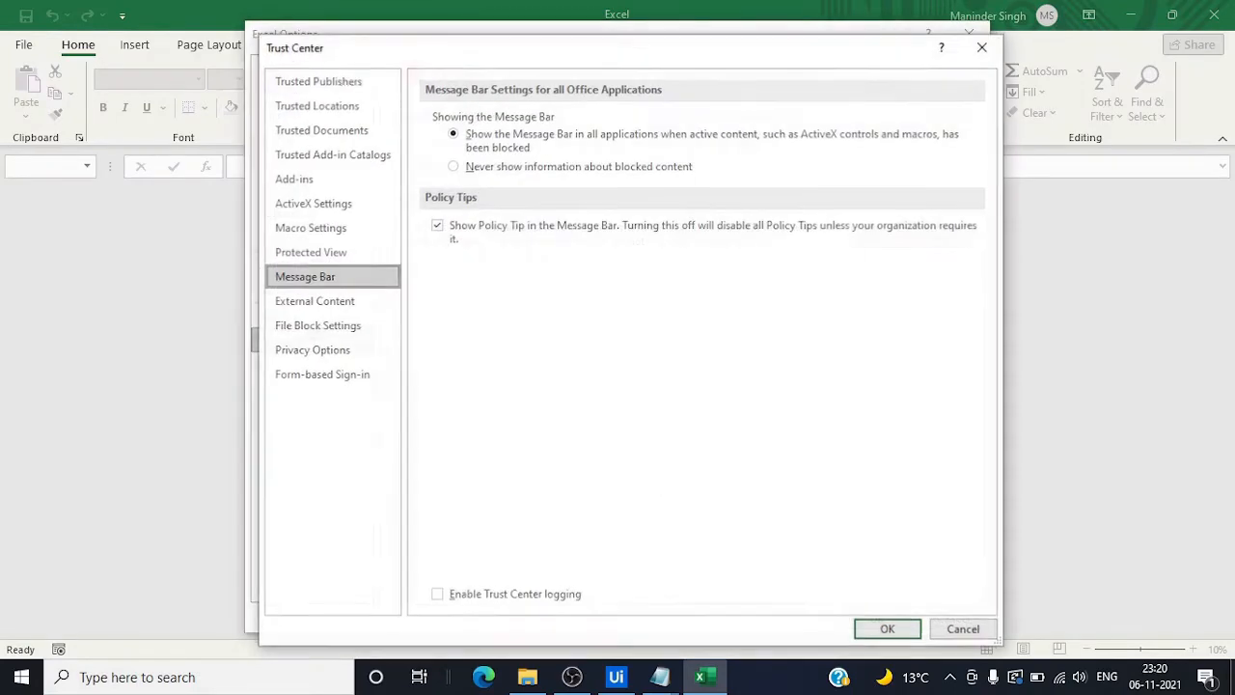
{"action": "left_click", "coordinate": [311, 227]}
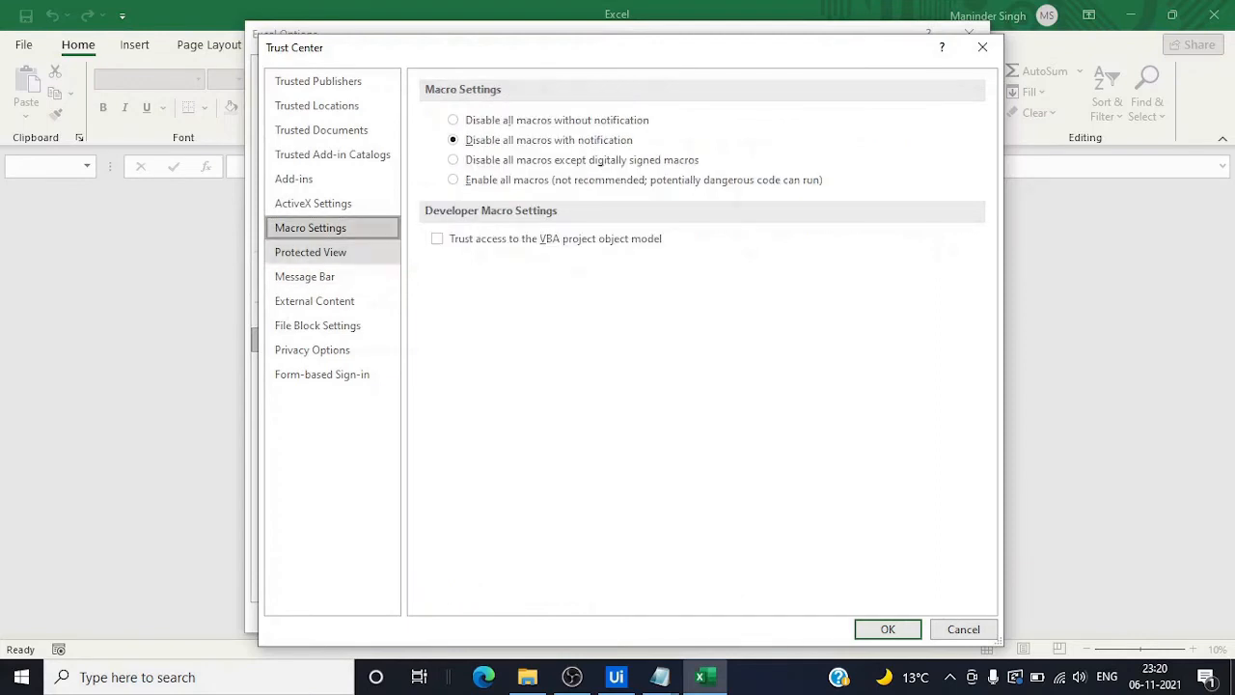
{"action": "left_click", "coordinate": [436, 238]}
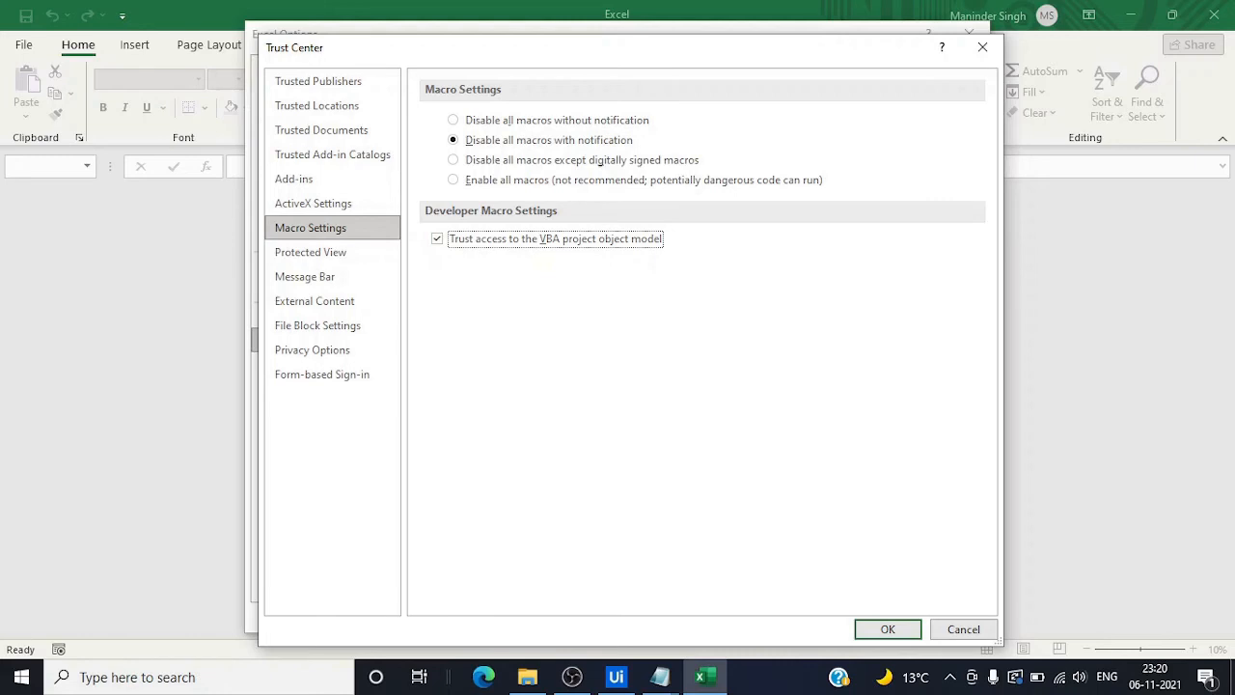
{"action": "left_click", "coordinate": [888, 629]}
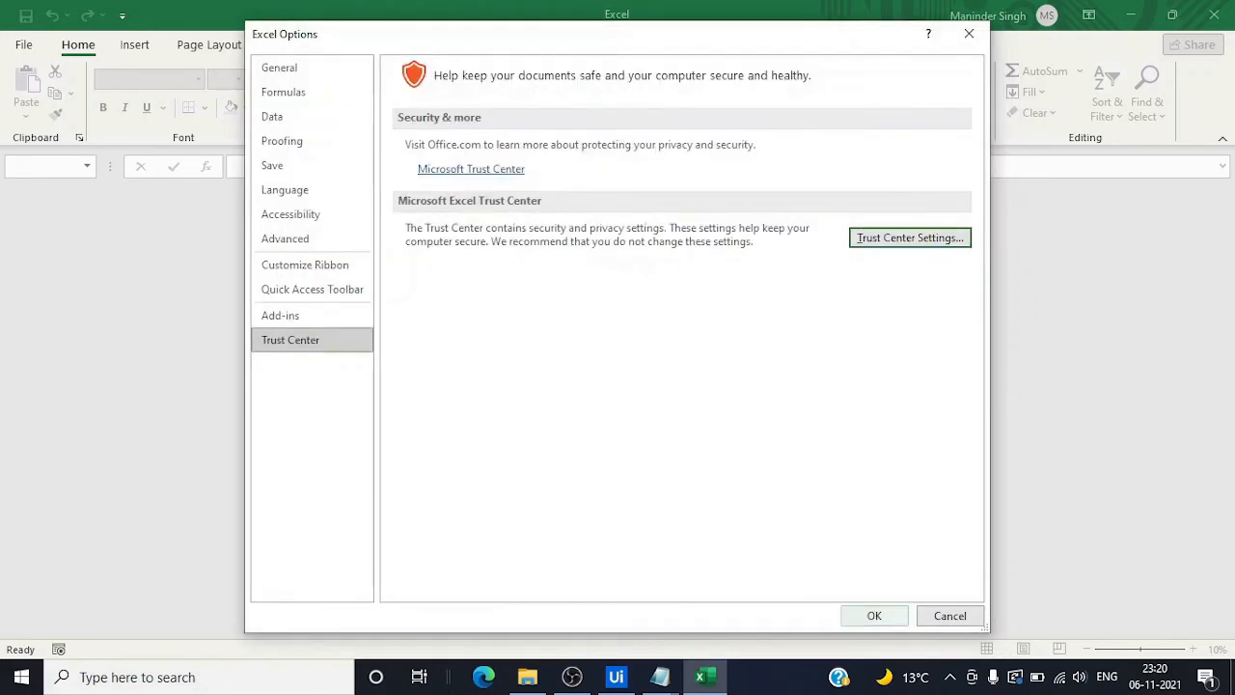
{"action": "left_click", "coordinate": [874, 616]}
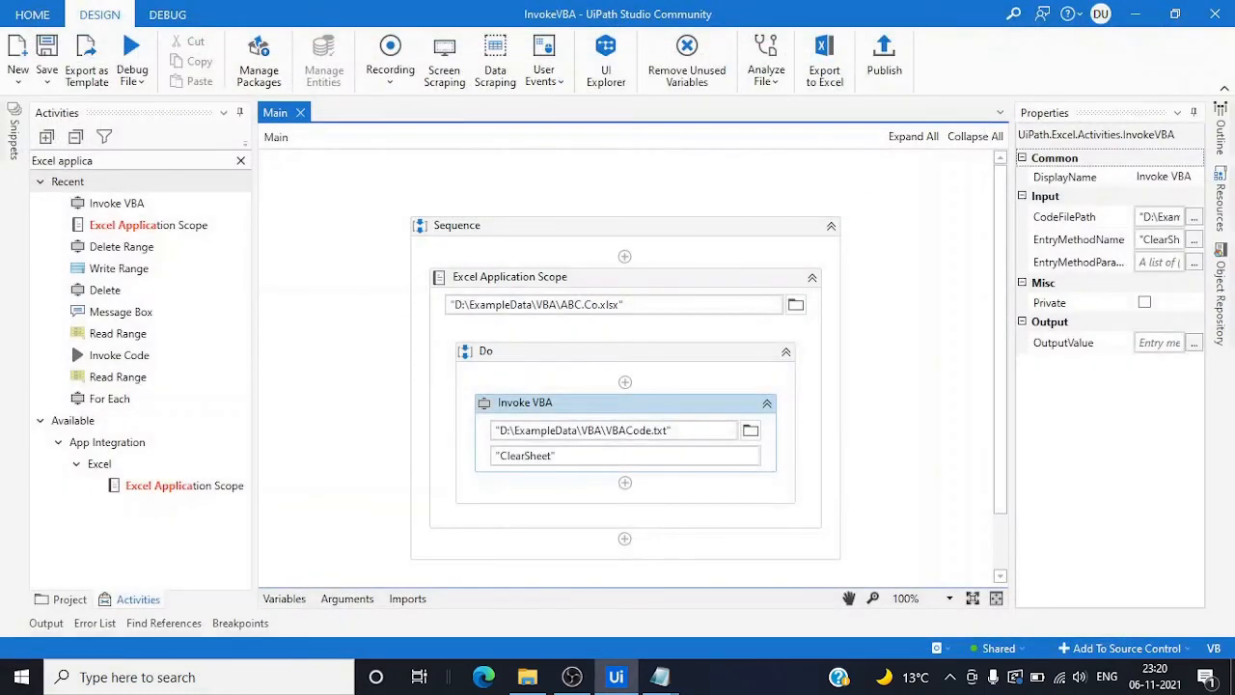
Open ABC.Co.xlsx from the VBA folder, then return to UiPath Studio.
{"action": "left_click", "coordinate": [527, 677]}
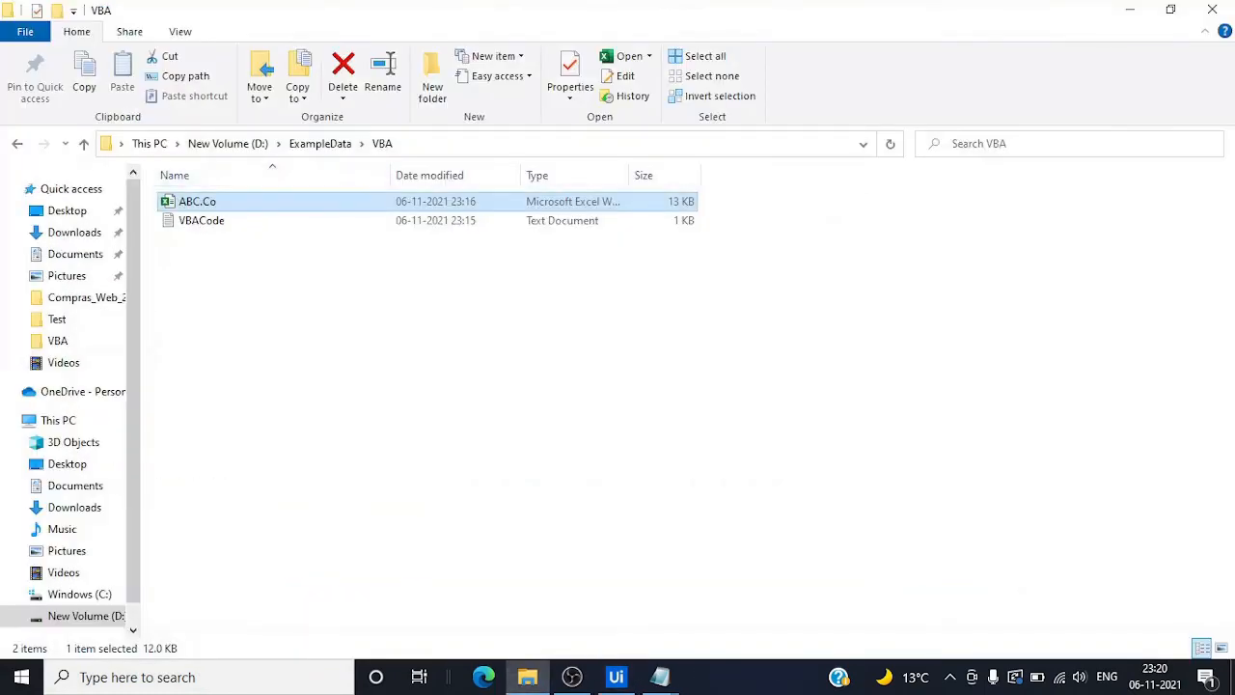
{"action": "double_click", "coordinate": [196, 201]}
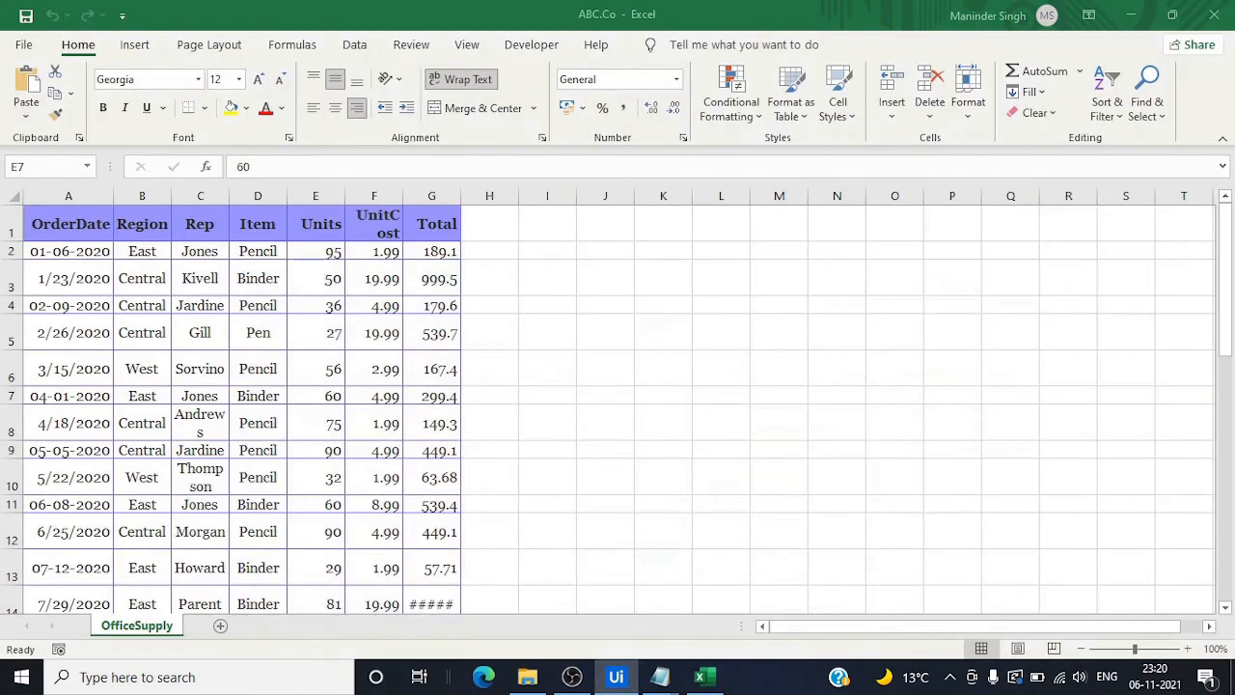
{"action": "left_click", "coordinate": [615, 676]}
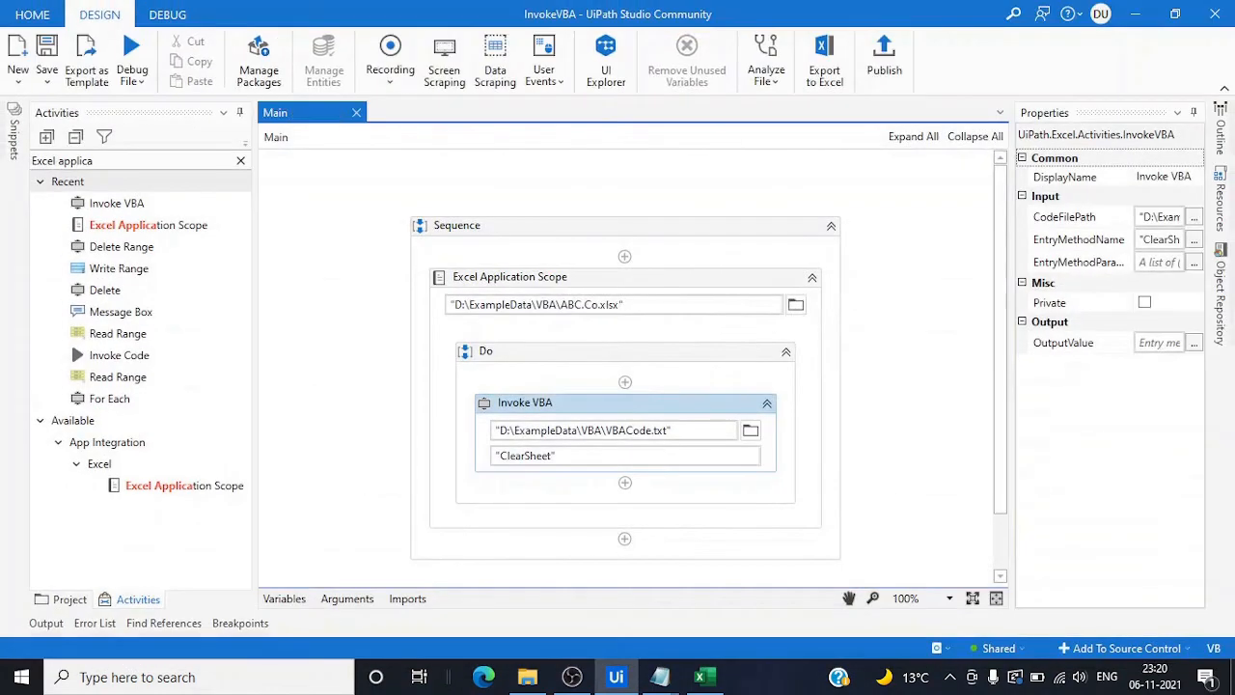